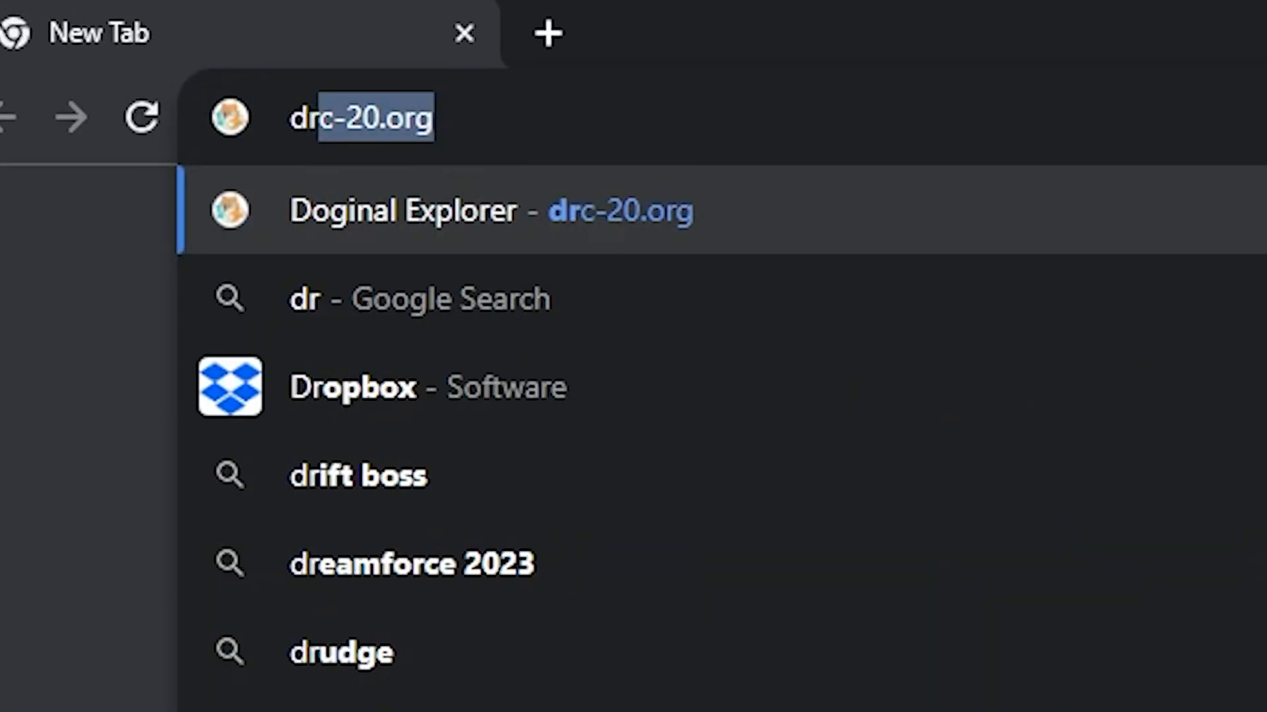
- Open drc-20.org from the address-bar suggestion and connect the wallet, showing 46.26 DOGE
{"action": "left_click", "coordinate": [493, 212]}
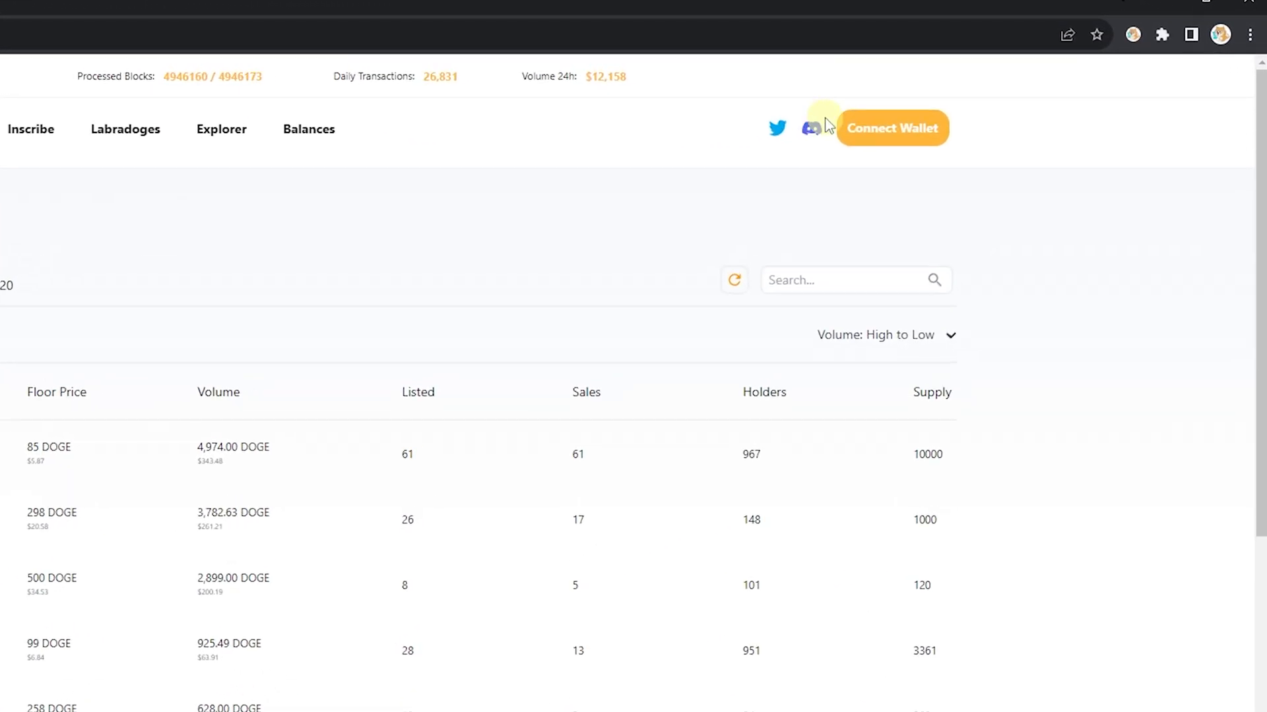
{"action": "left_click", "coordinate": [893, 128]}
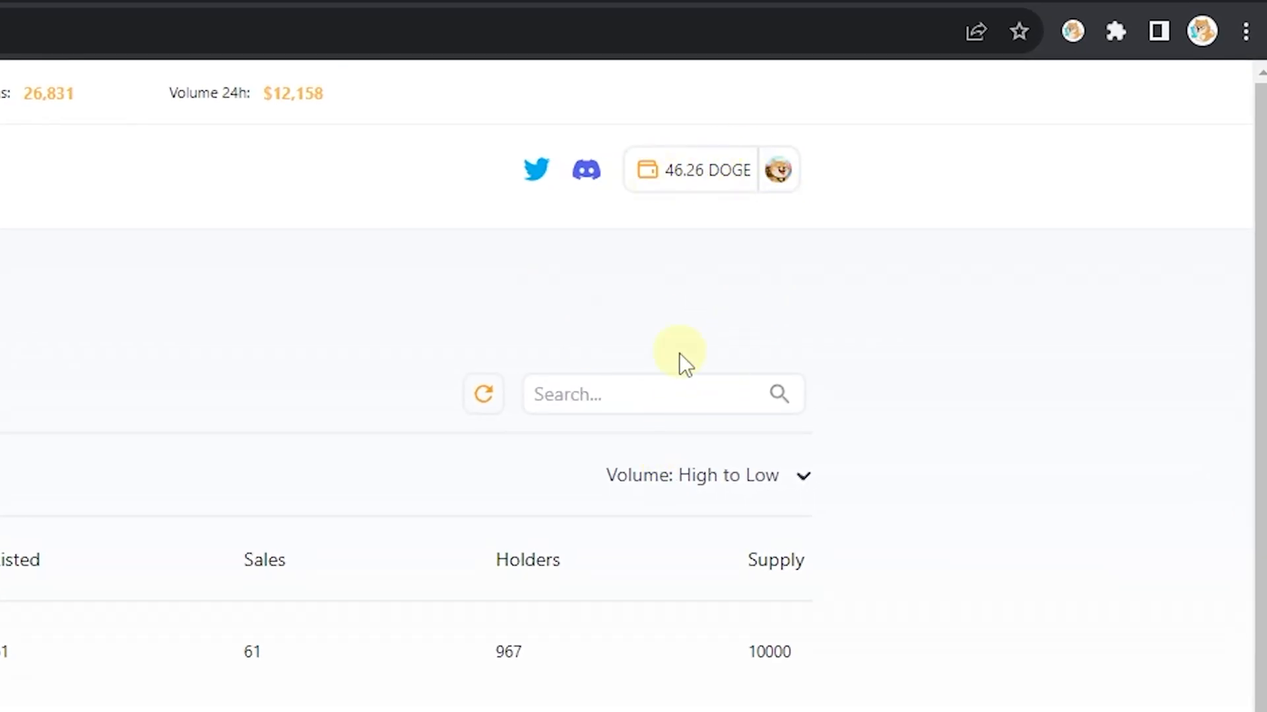
{"action": "mouse_move", "coordinate": [704, 178]}
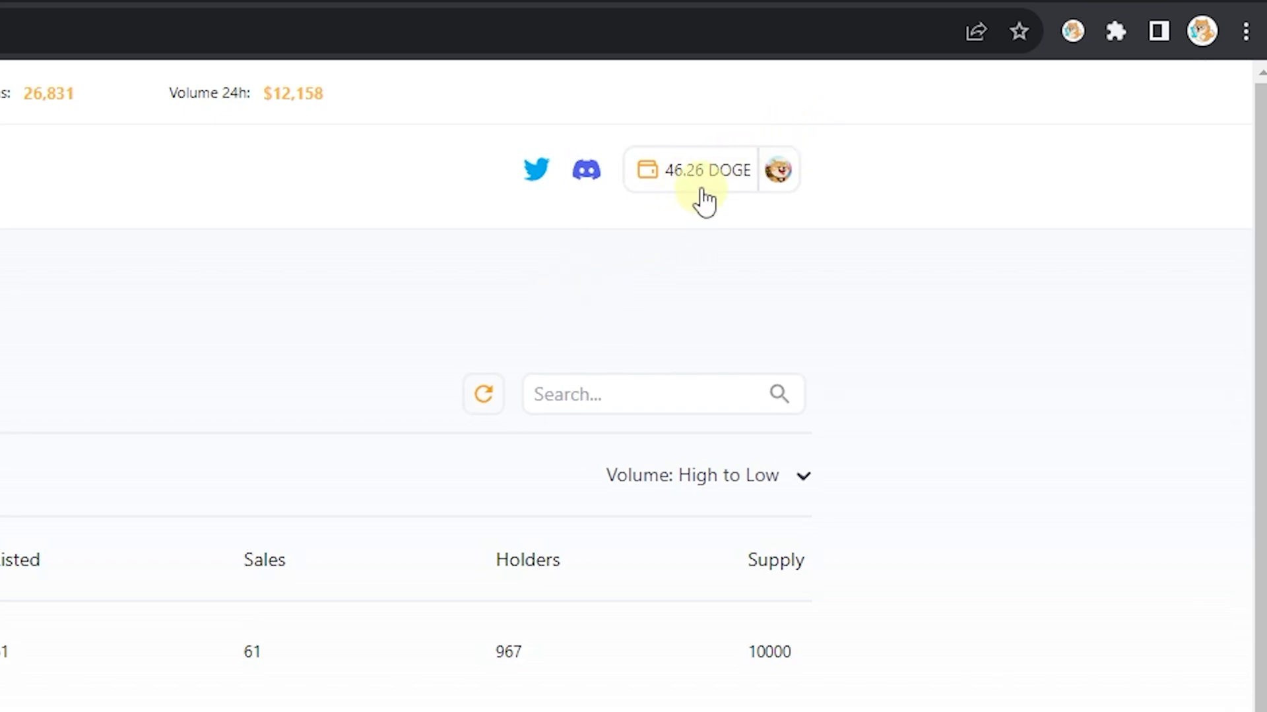
- Open My Account to see unlisted Doge NFT #35443713 and confirm it in the wallet's Doginals
{"action": "left_click", "coordinate": [707, 170]}
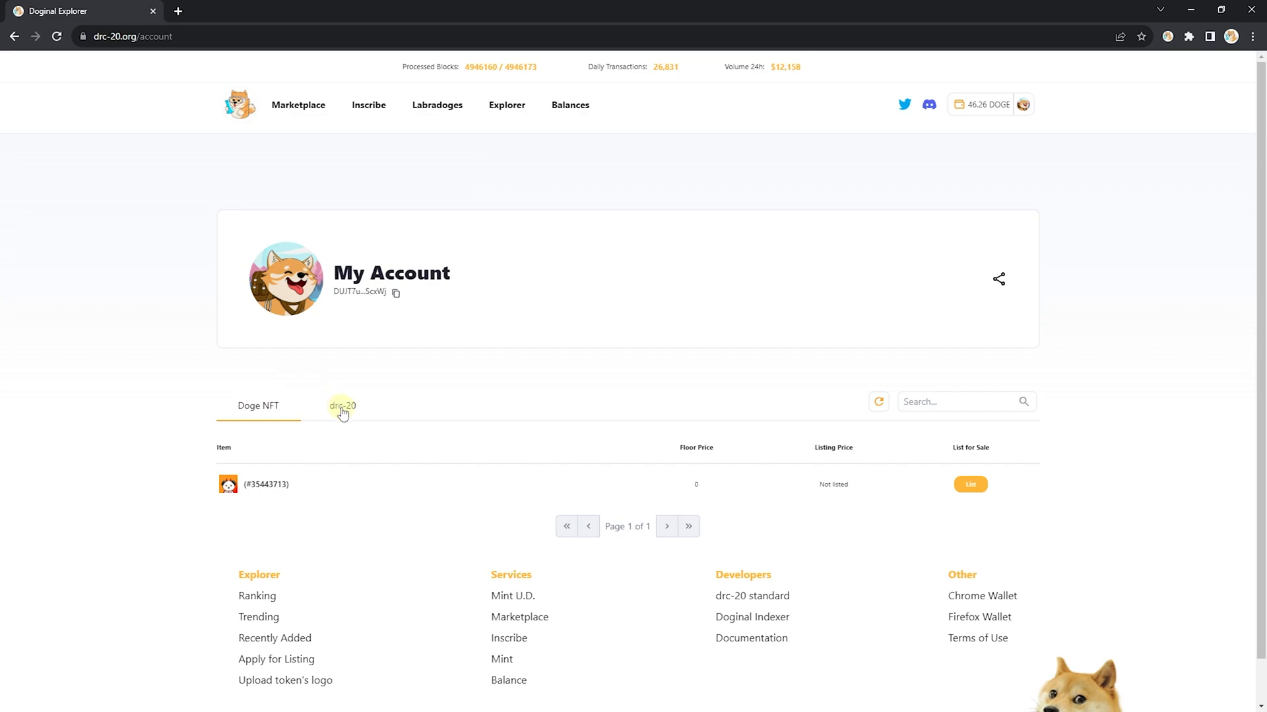
{"action": "mouse_move", "coordinate": [231, 436]}
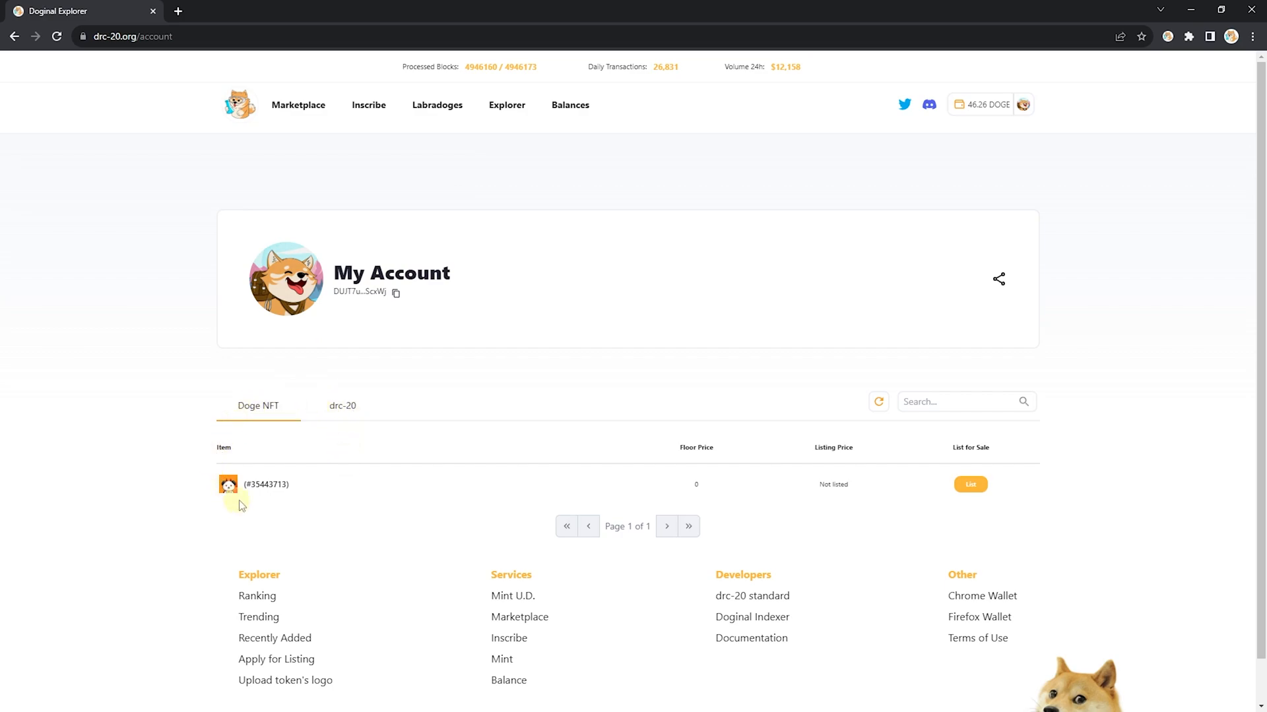
{"action": "mouse_move", "coordinate": [256, 512]}
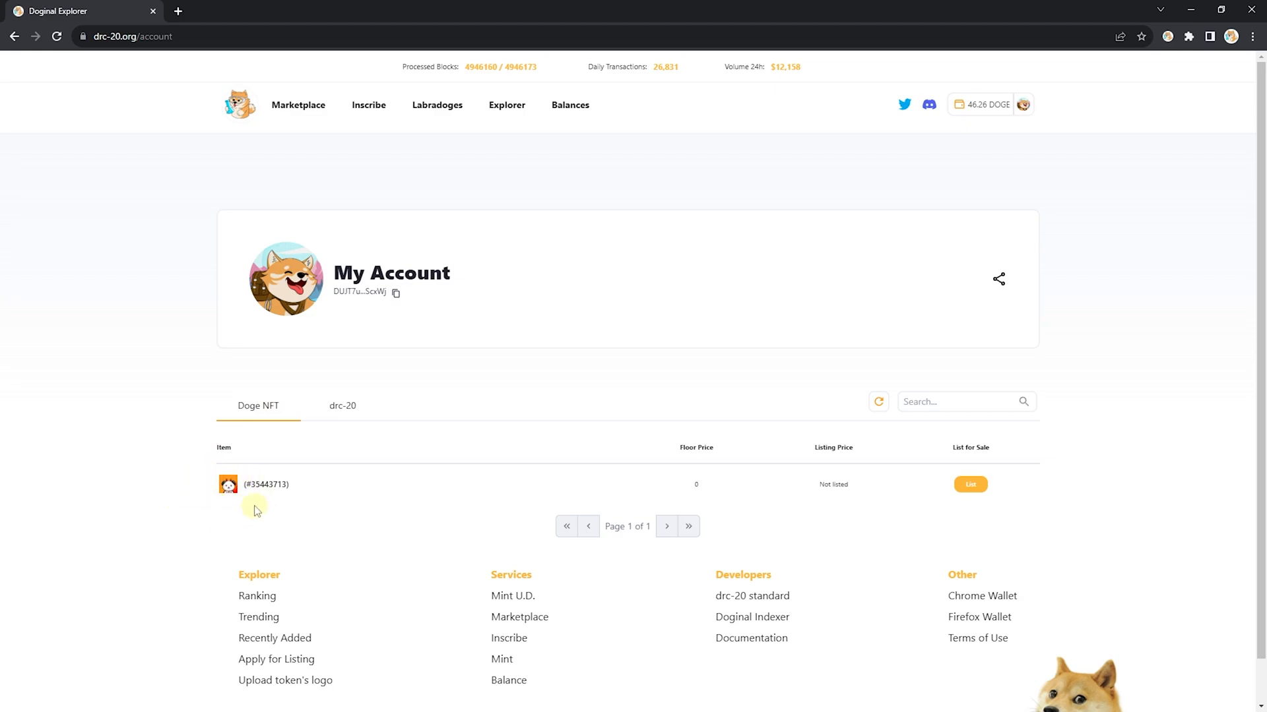
{"action": "mouse_move", "coordinate": [511, 495]}
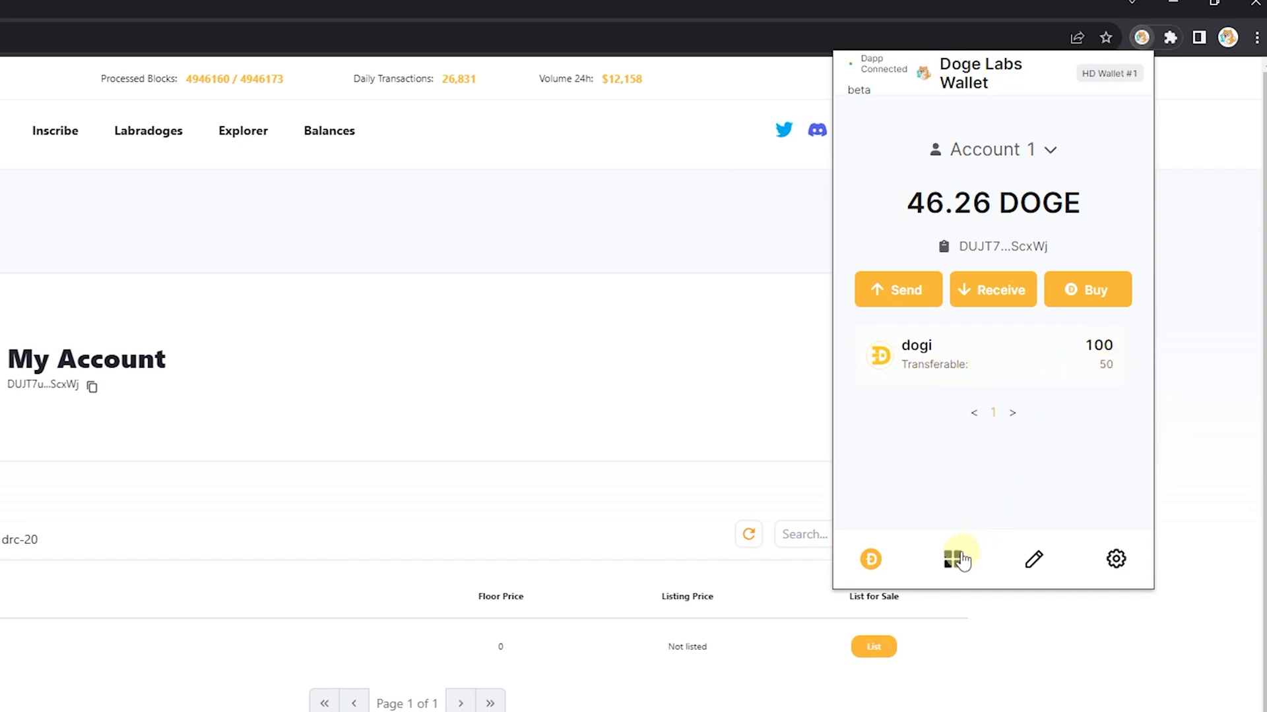
{"action": "left_click", "coordinate": [952, 560]}
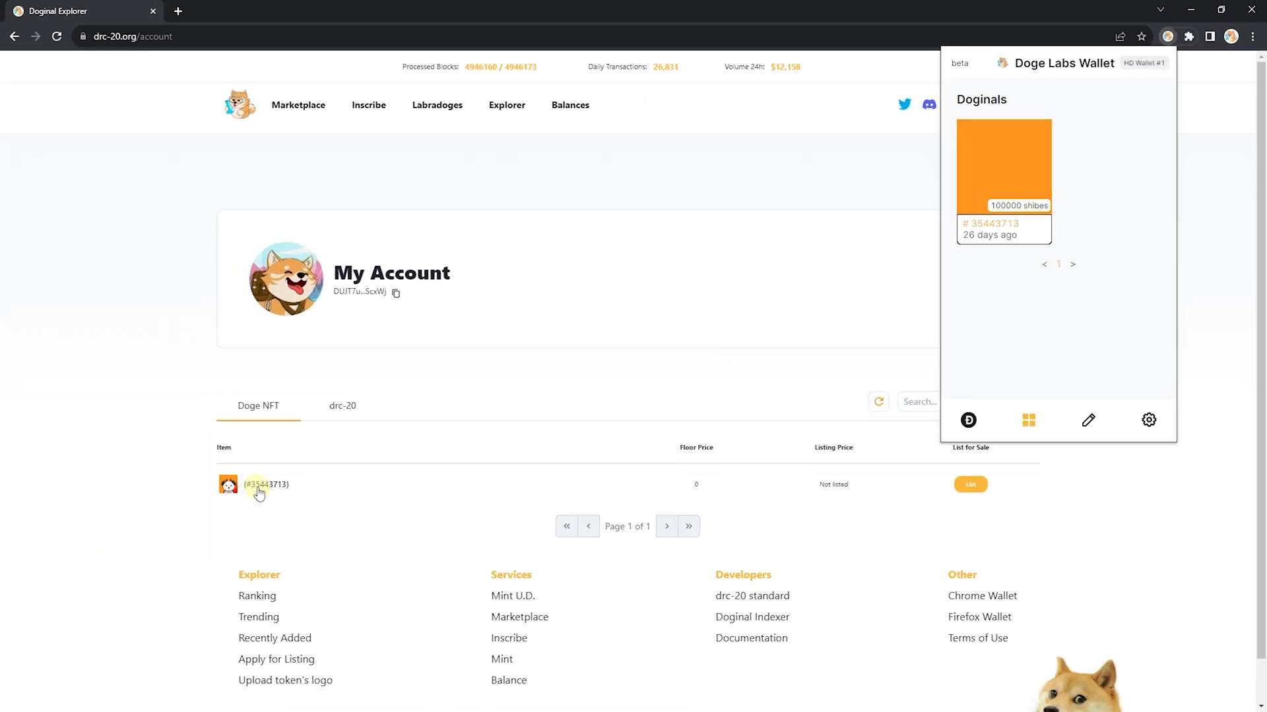
{"action": "mouse_move", "coordinate": [475, 408]}
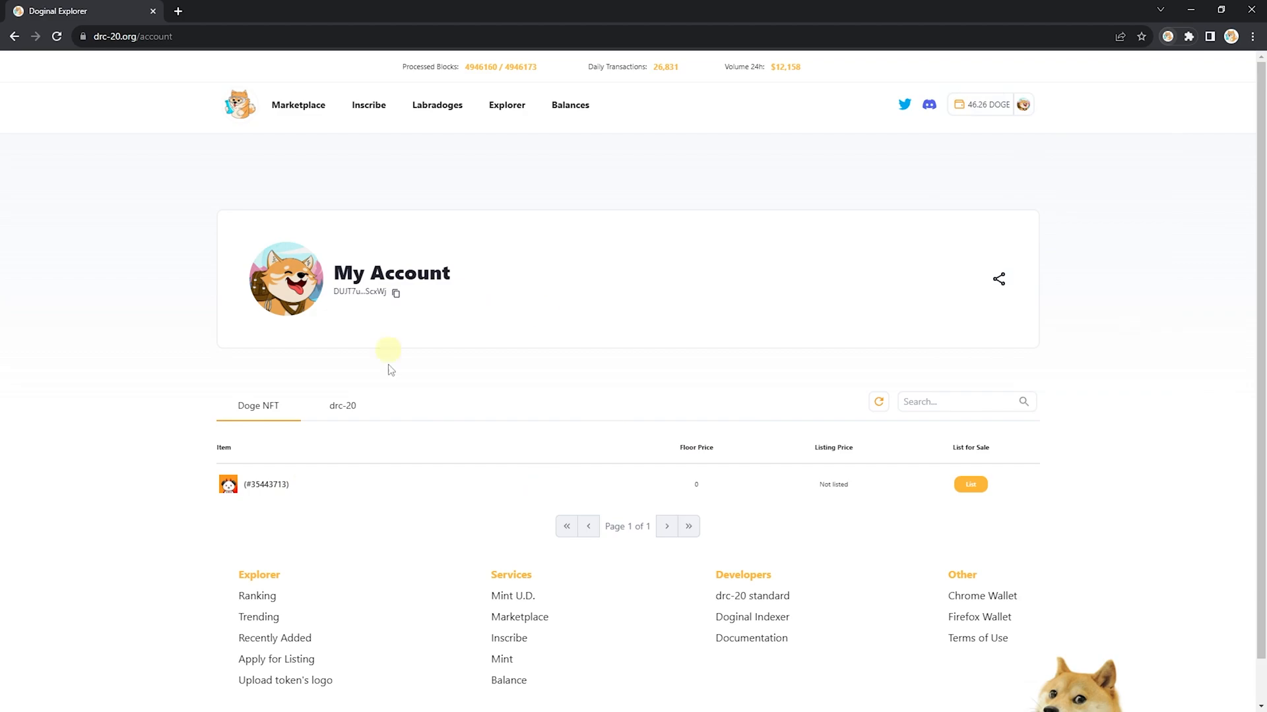
{"action": "mouse_move", "coordinate": [1040, 343]}
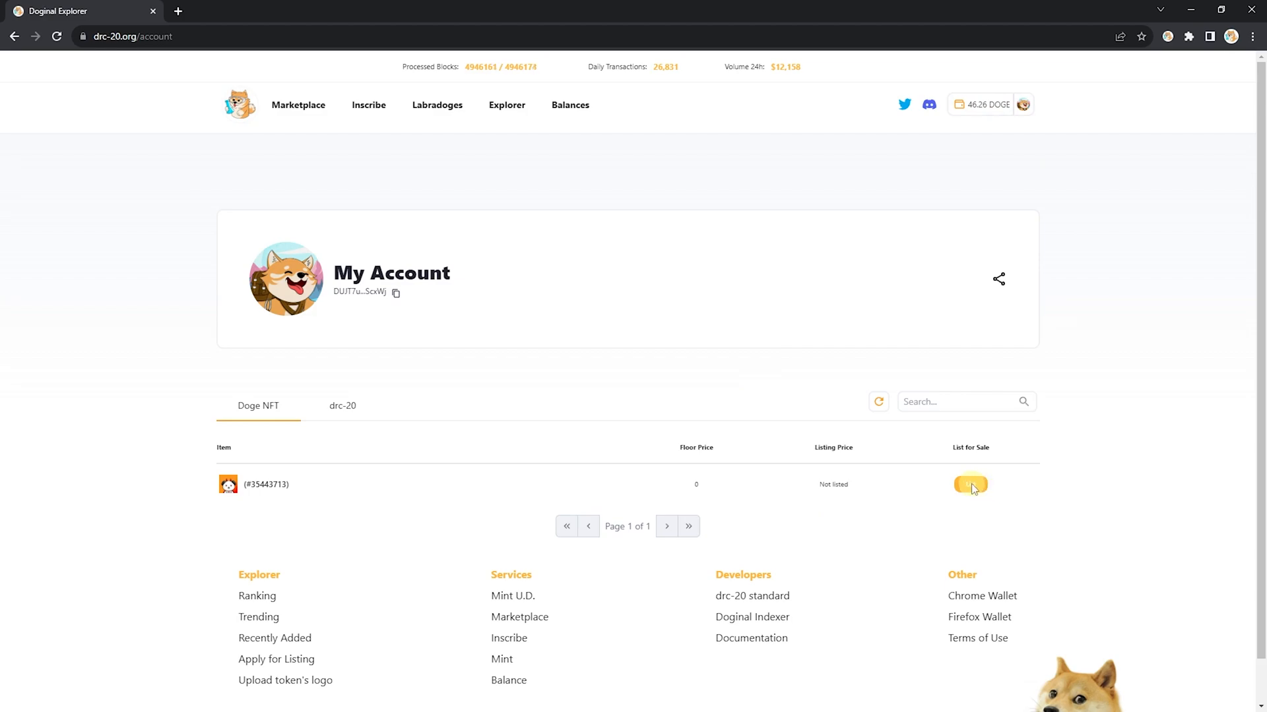
- List doginal #35443713 at a price of 100 DOGE and sign the transaction
{"action": "left_click", "coordinate": [970, 485]}
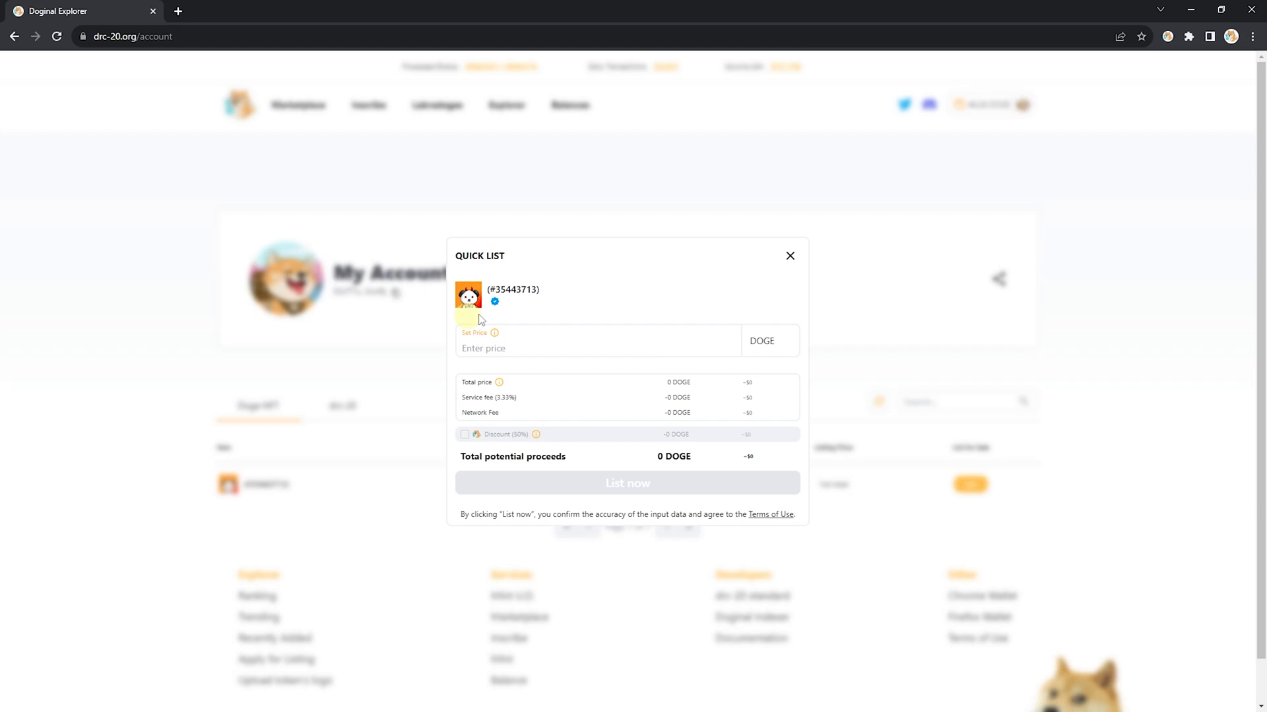
{"action": "mouse_move", "coordinate": [630, 284]}
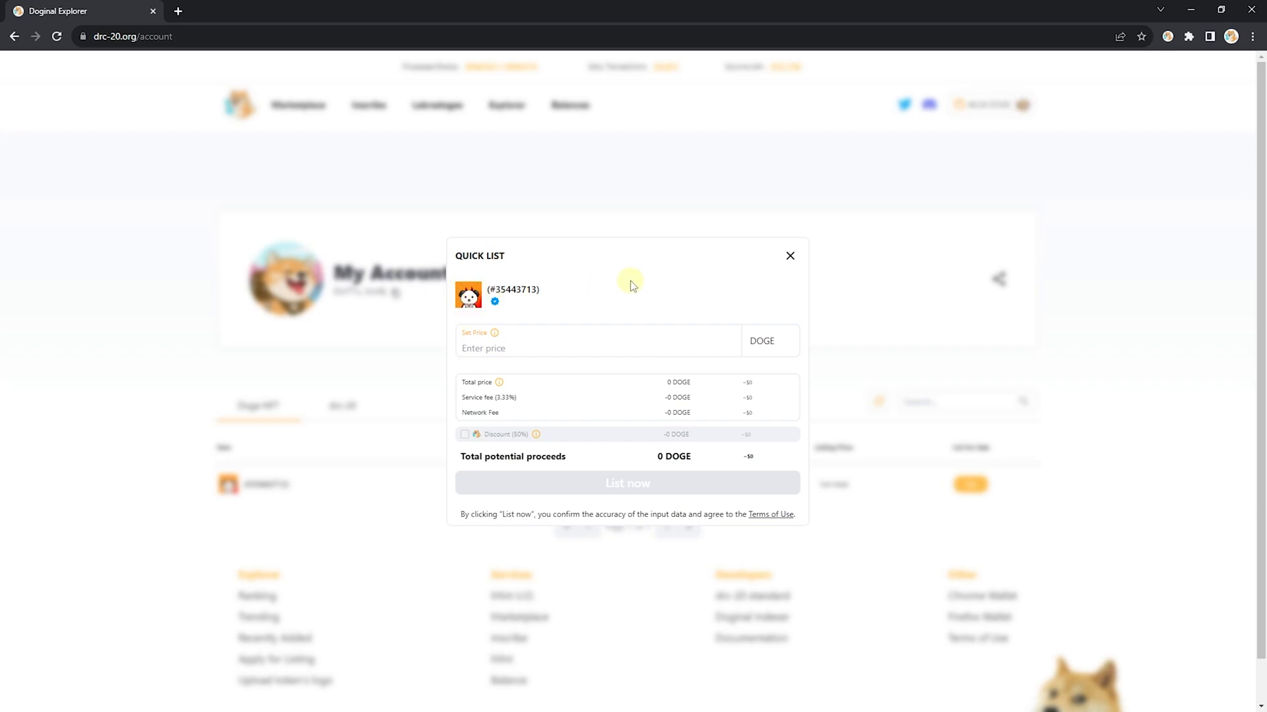
{"action": "type", "text": "100"}
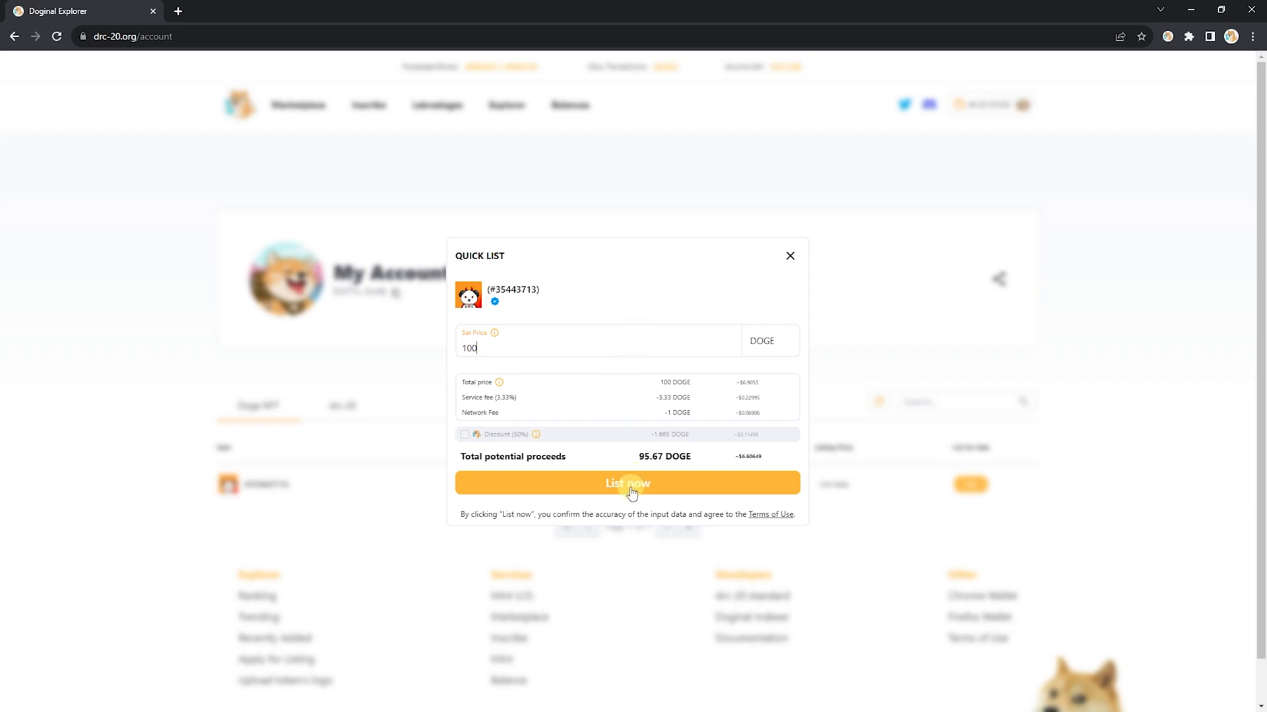
{"action": "left_click", "coordinate": [627, 484]}
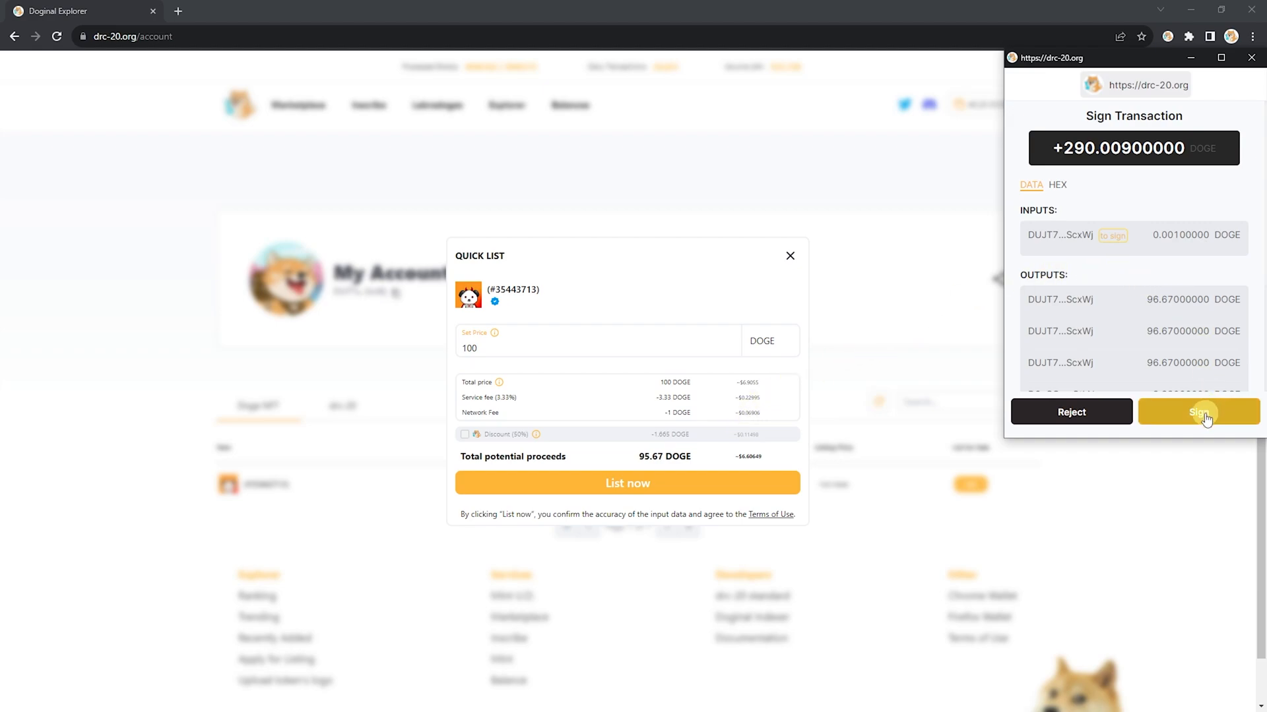
{"action": "left_click", "coordinate": [1199, 412]}
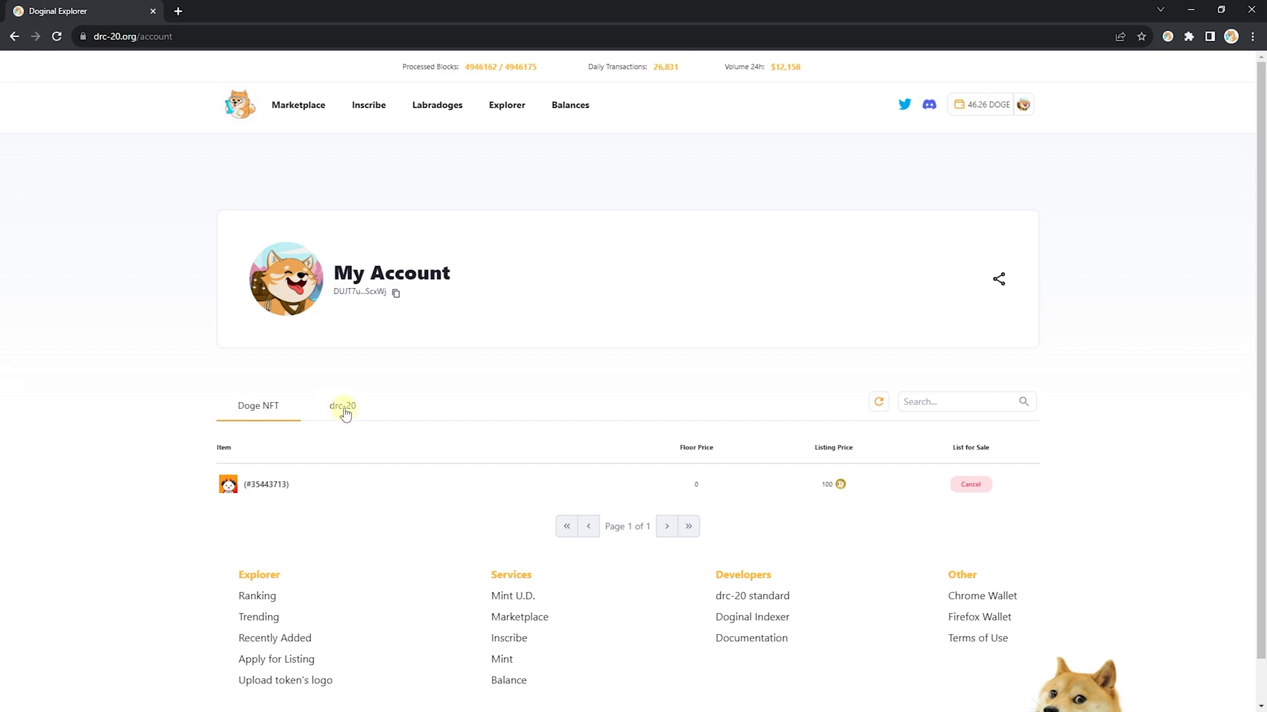
- View the drc-20 tab's 100 dogi balance and compare it in the Doge Labs wallet
{"action": "left_click", "coordinate": [343, 406]}
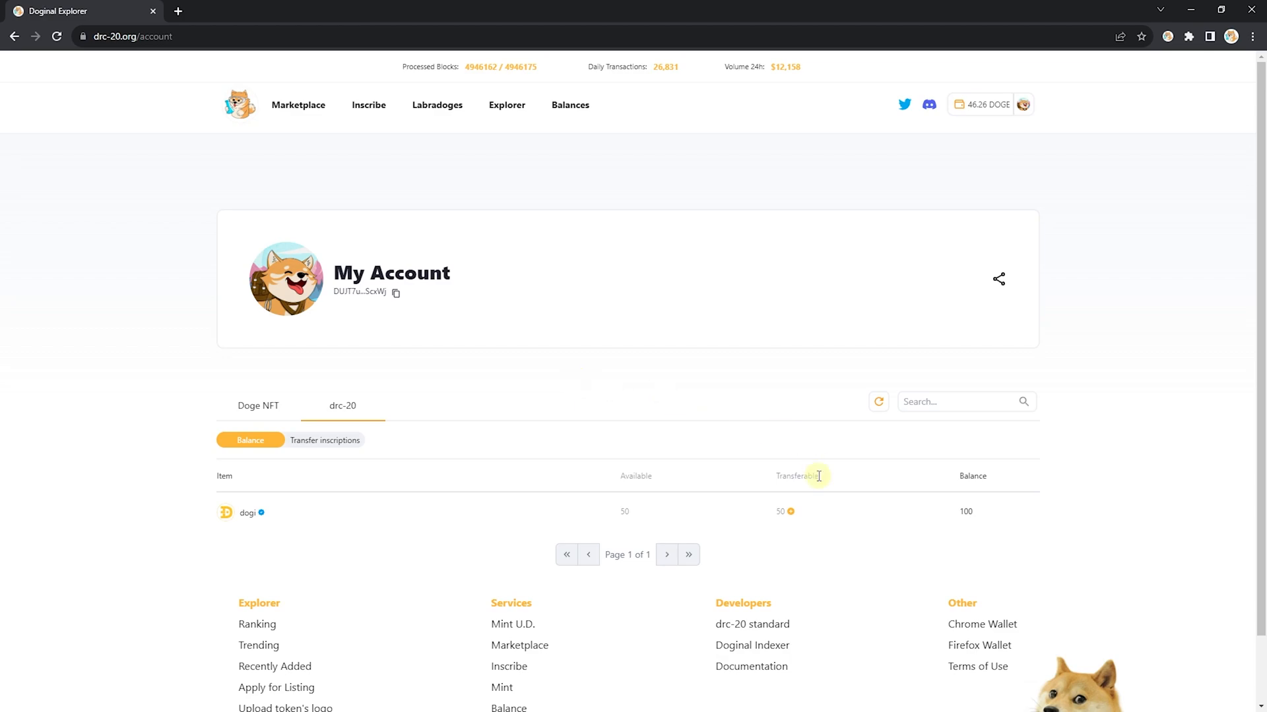
{"action": "mouse_move", "coordinate": [832, 491]}
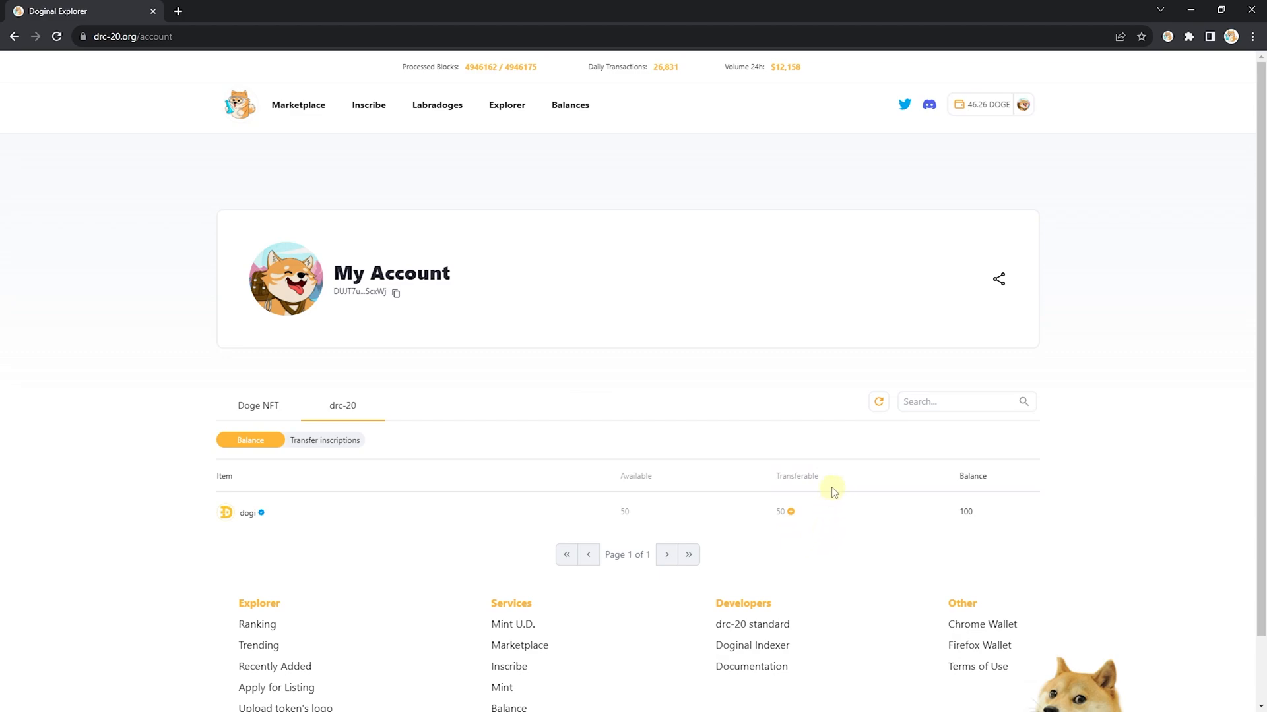
{"action": "mouse_move", "coordinate": [806, 449]}
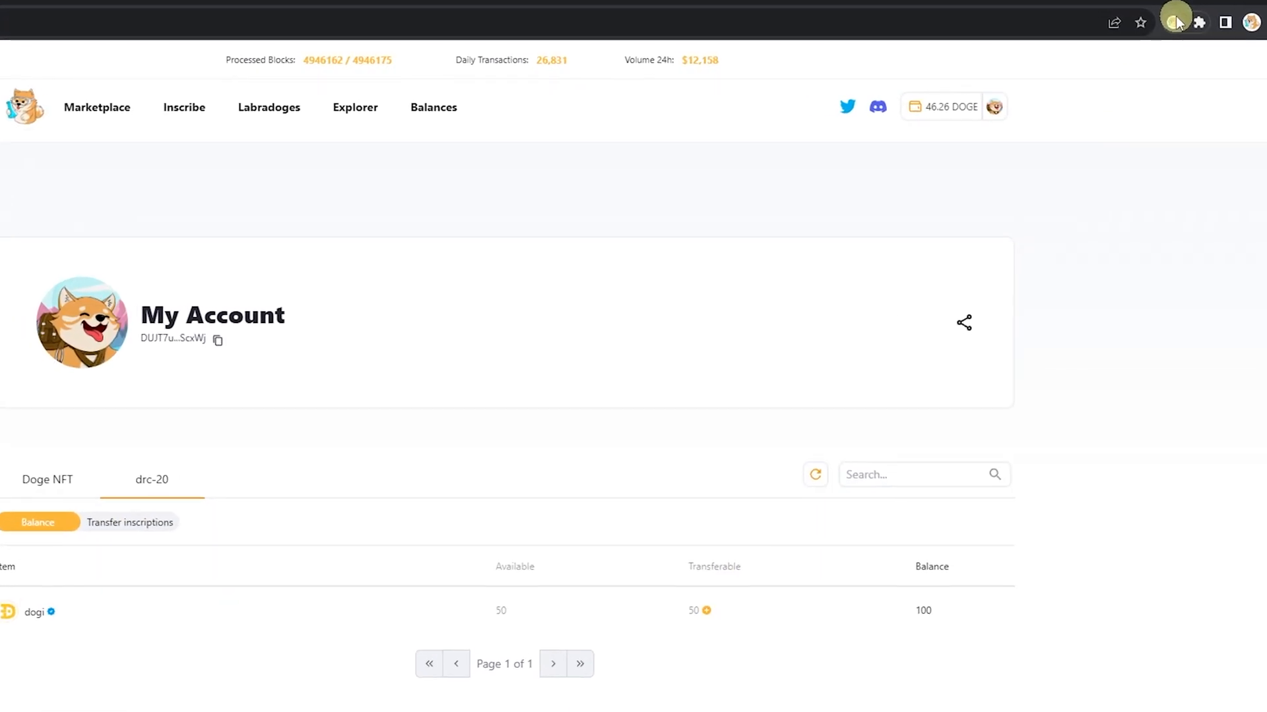
{"action": "left_click", "coordinate": [1177, 21]}
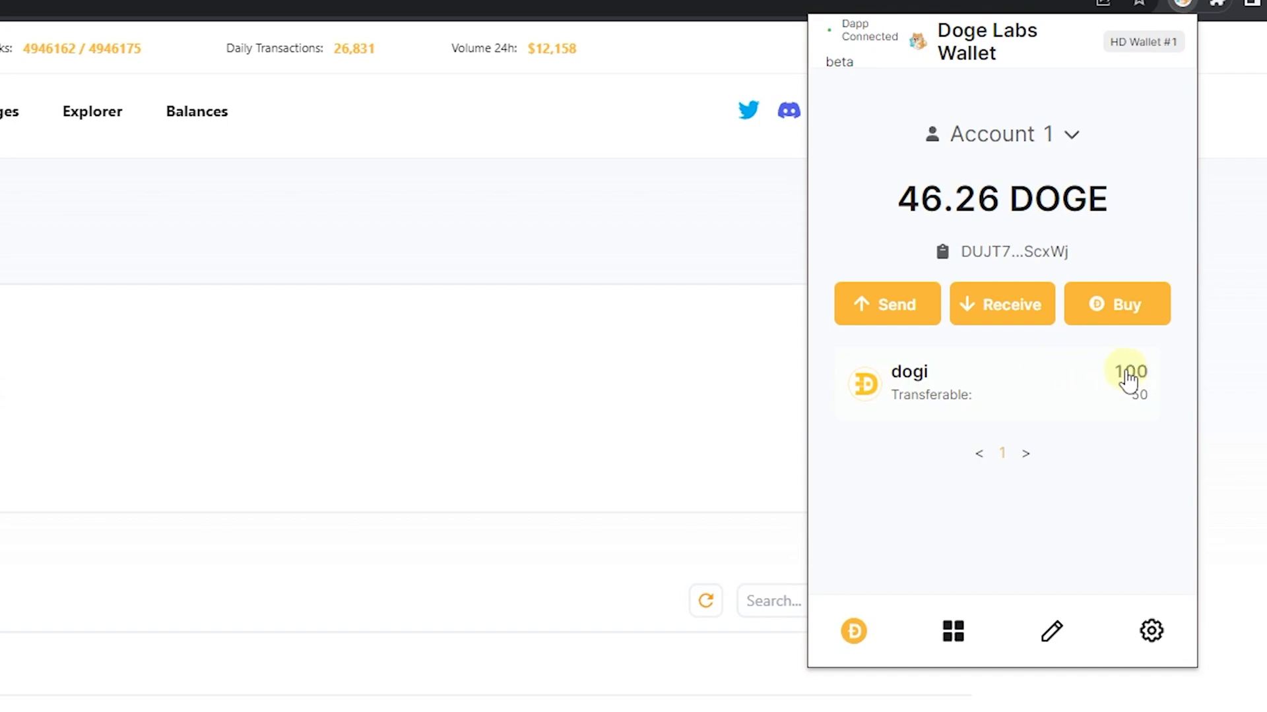
{"action": "mouse_move", "coordinate": [950, 408]}
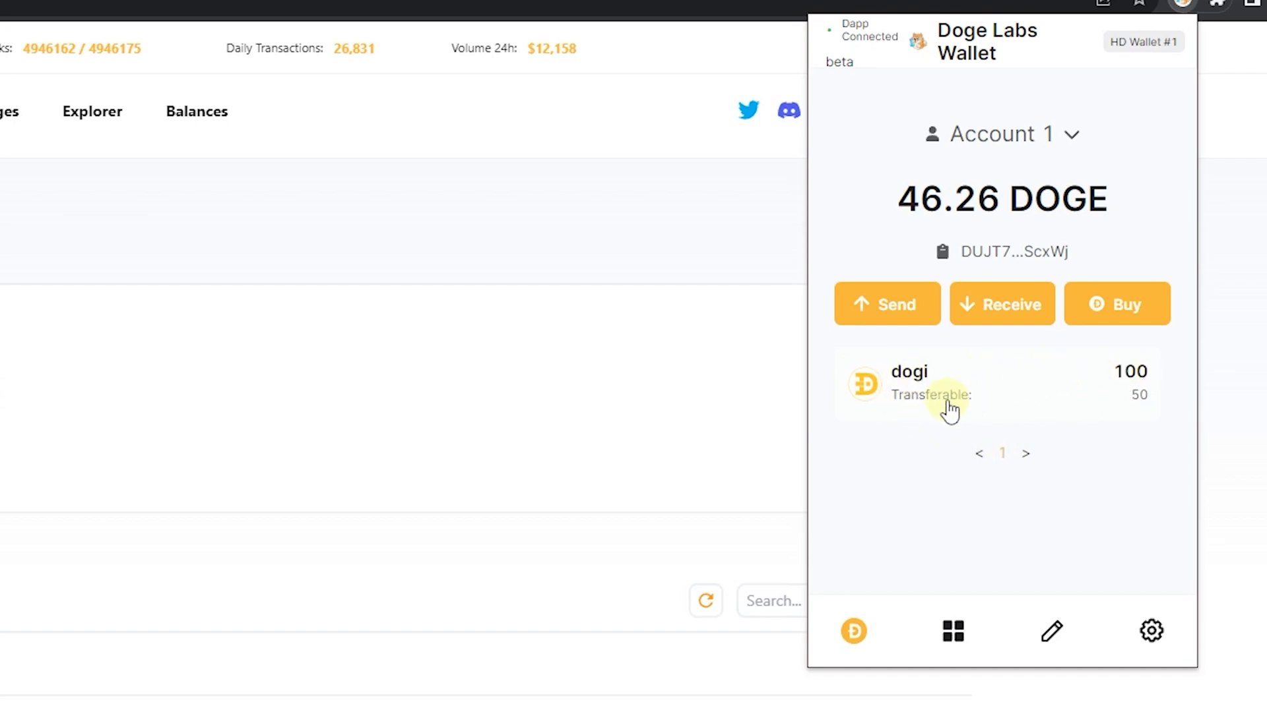
{"action": "mouse_move", "coordinate": [1000, 474]}
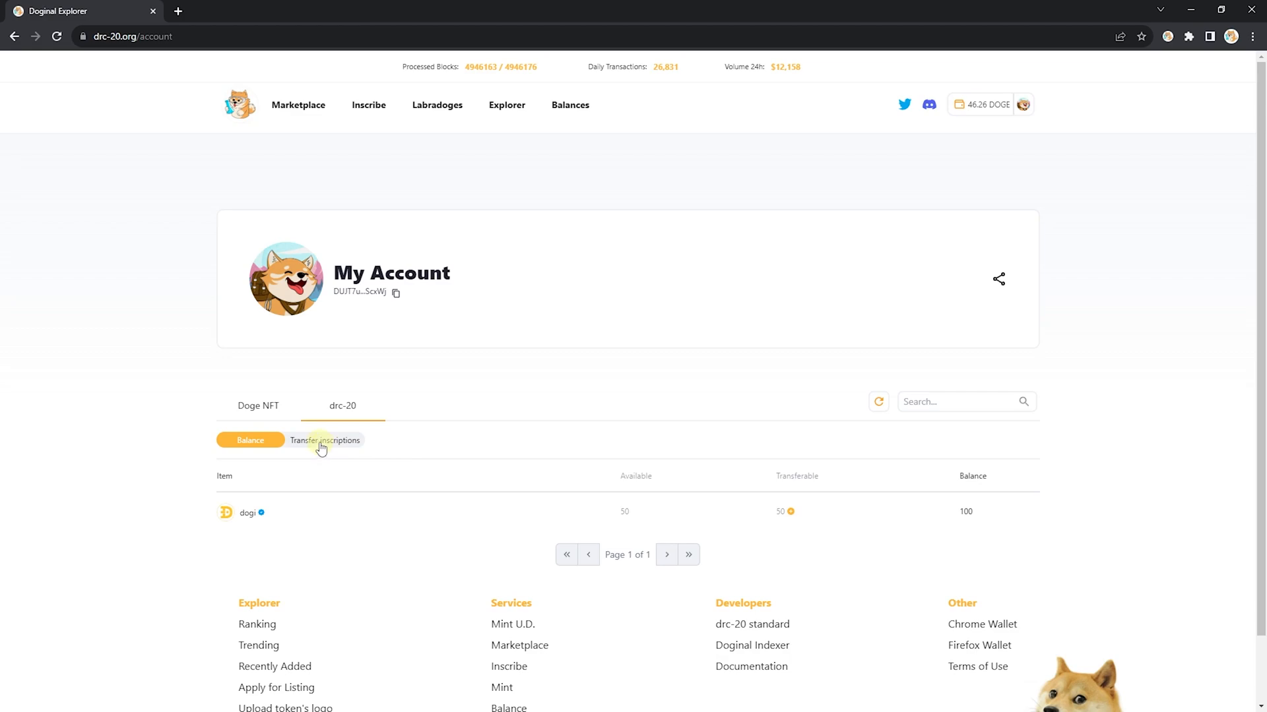
{"action": "left_click", "coordinate": [324, 440]}
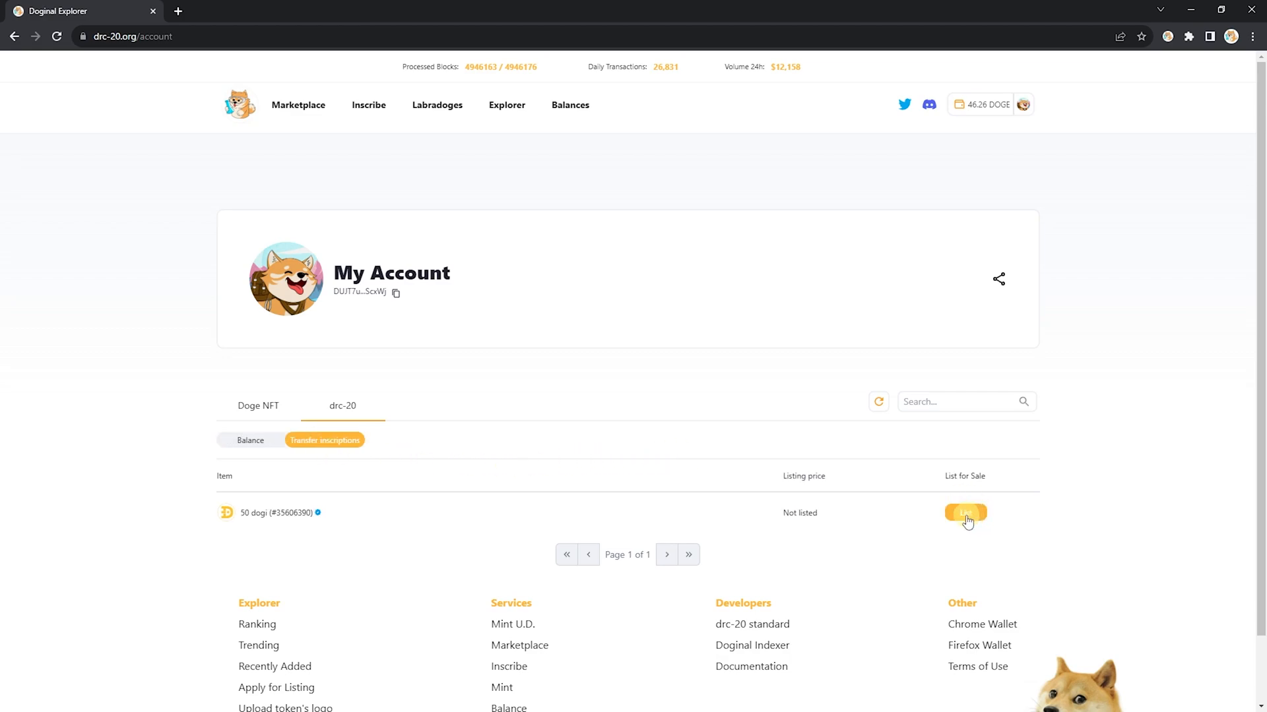
{"action": "left_click", "coordinate": [965, 513]}
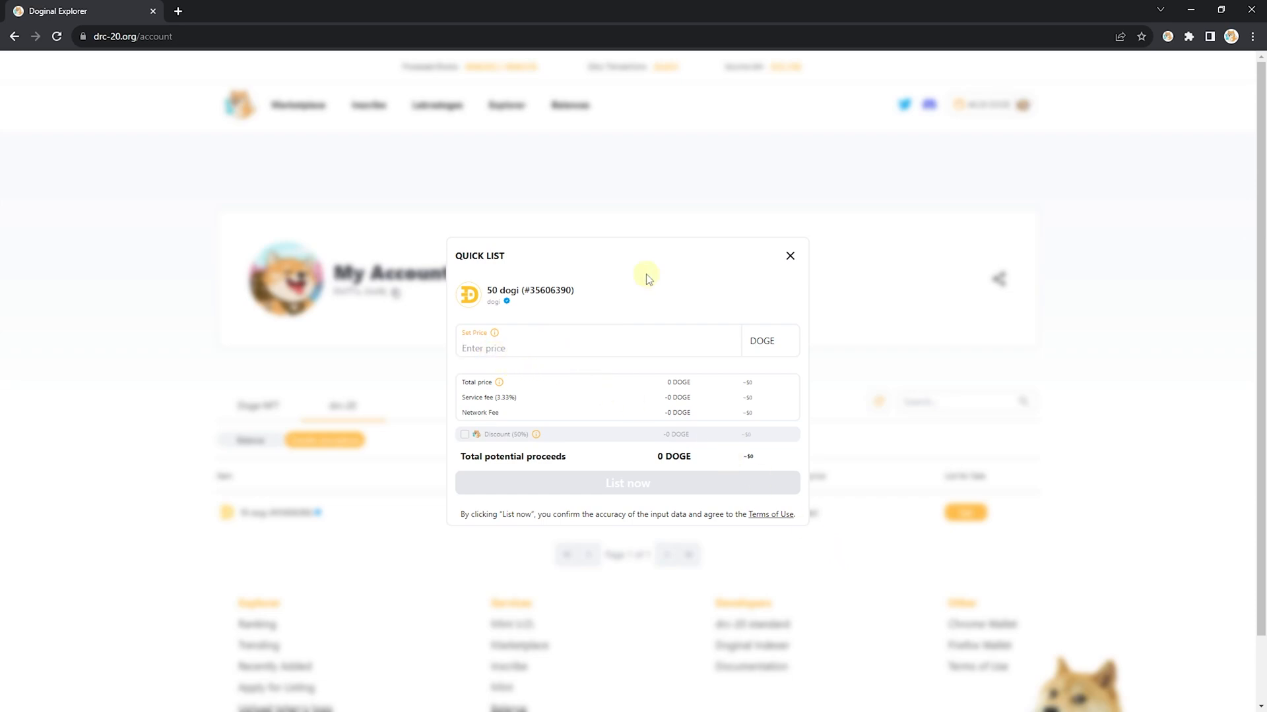
{"action": "type", "text": "50"}
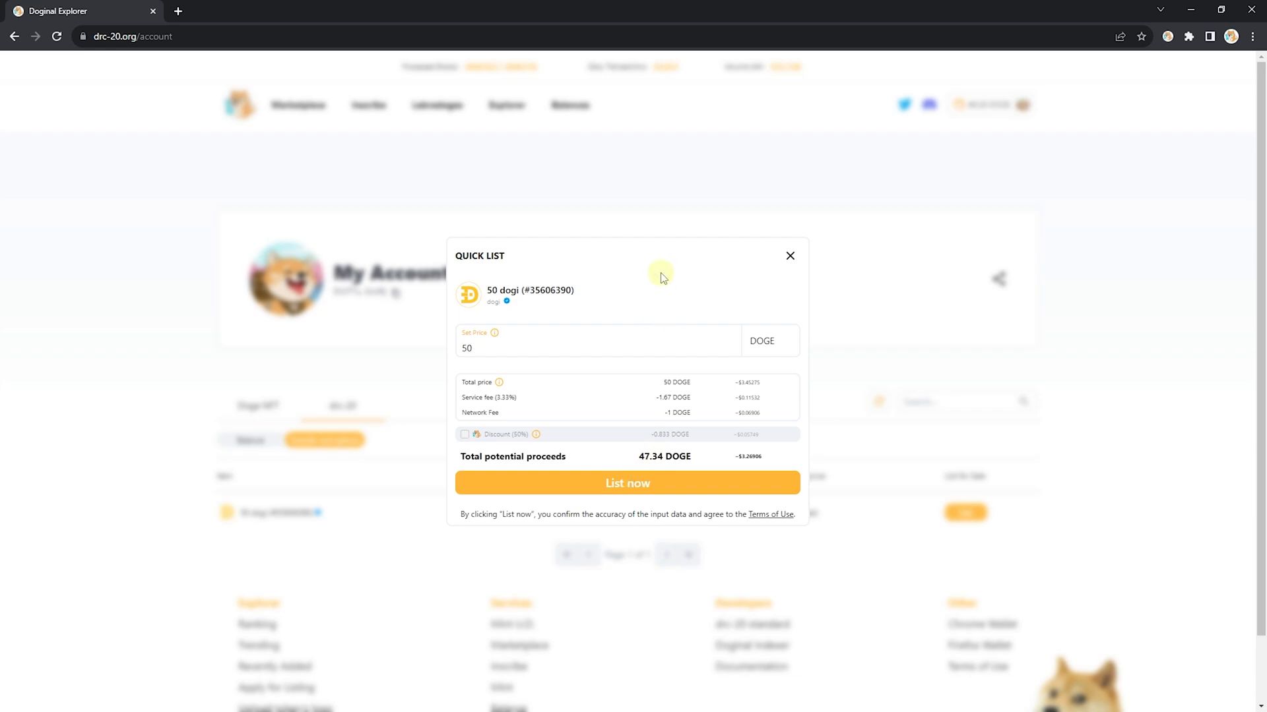
{"action": "left_click", "coordinate": [628, 483]}
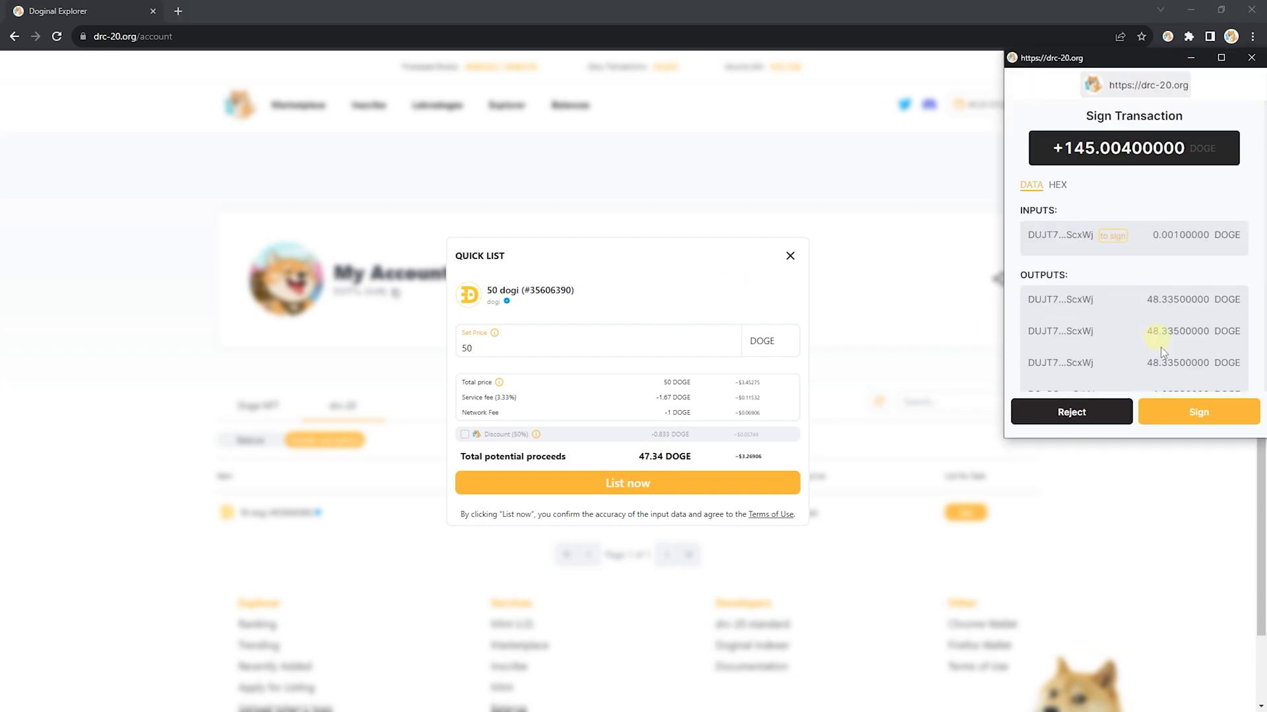
{"action": "left_click", "coordinate": [1199, 411]}
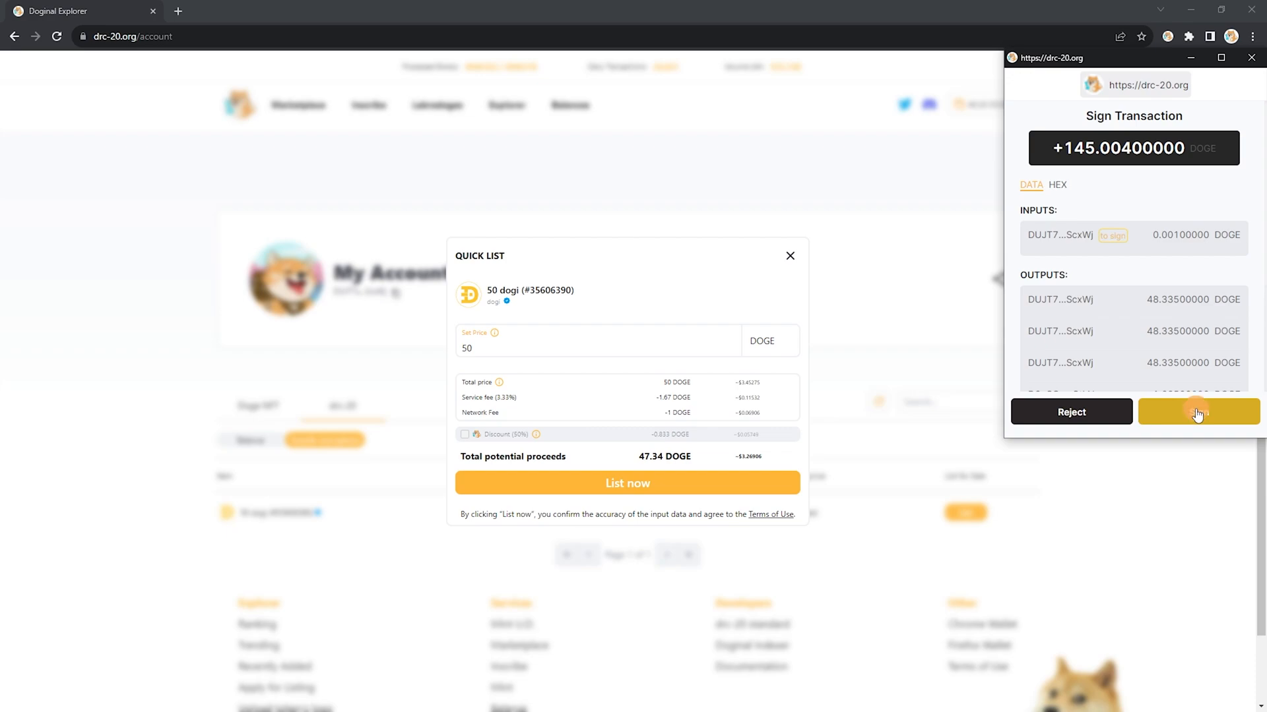
{"action": "left_click", "coordinate": [1198, 412]}
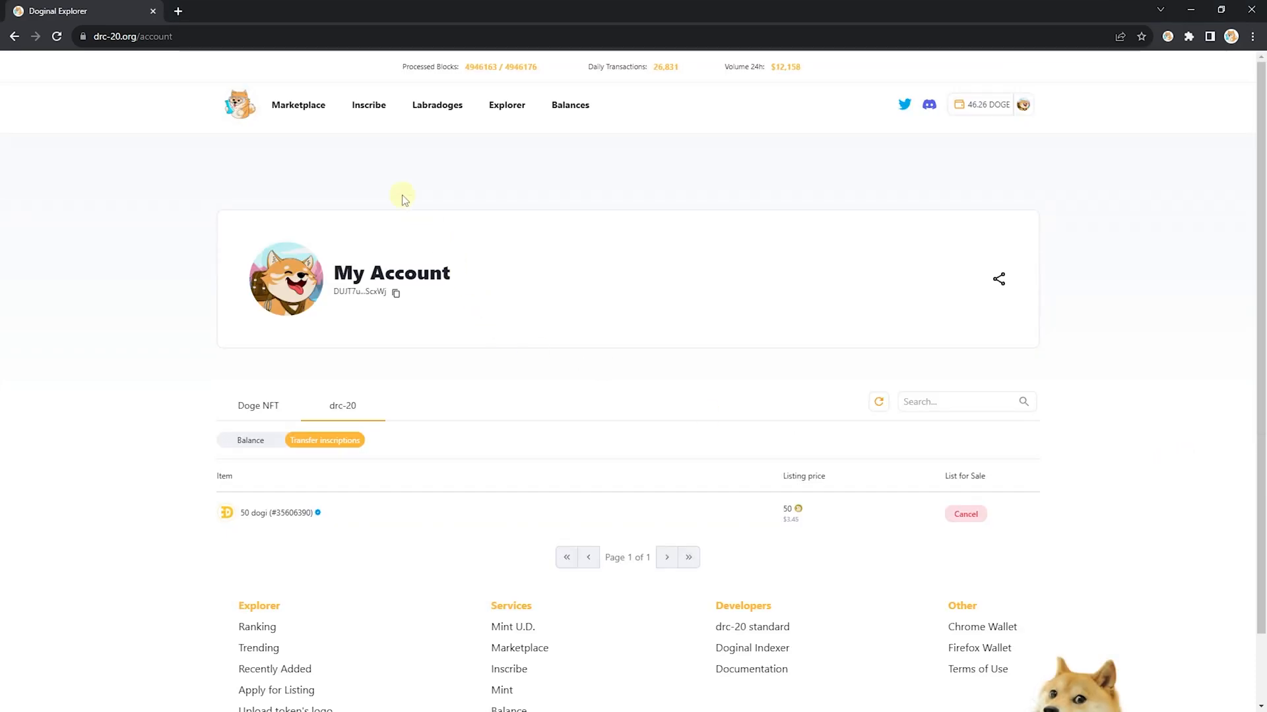
- Check the Doginals Pandas marketplace collection for #35443713 listed at 100 DOGE
{"action": "left_click", "coordinate": [298, 105]}
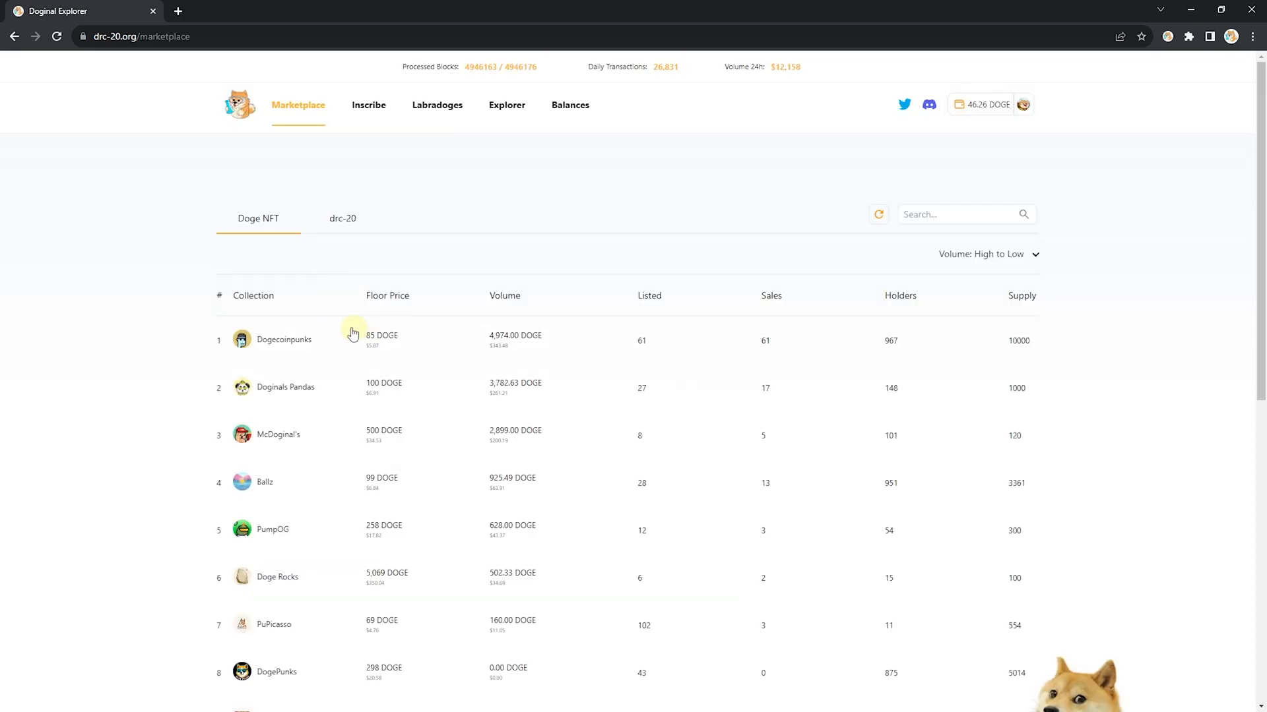
{"action": "left_click", "coordinate": [280, 388]}
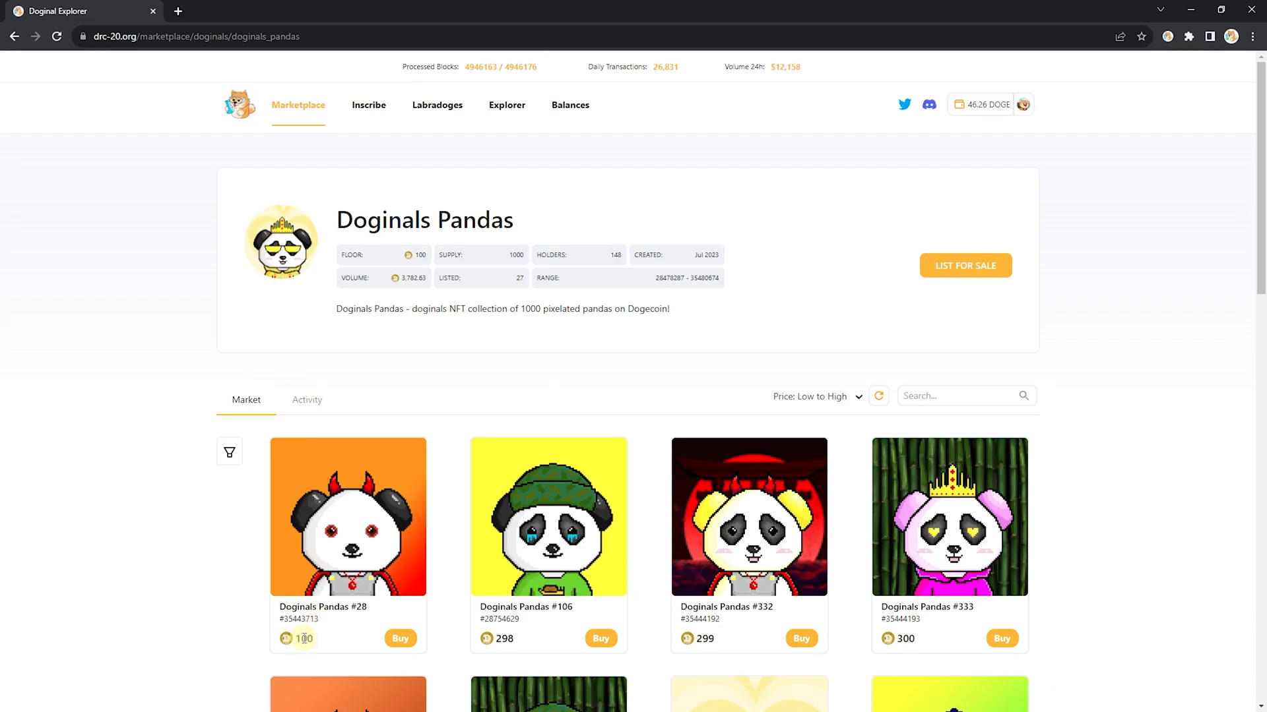
{"action": "scroll", "scroll_direction": "down", "scroll_amount": 3}
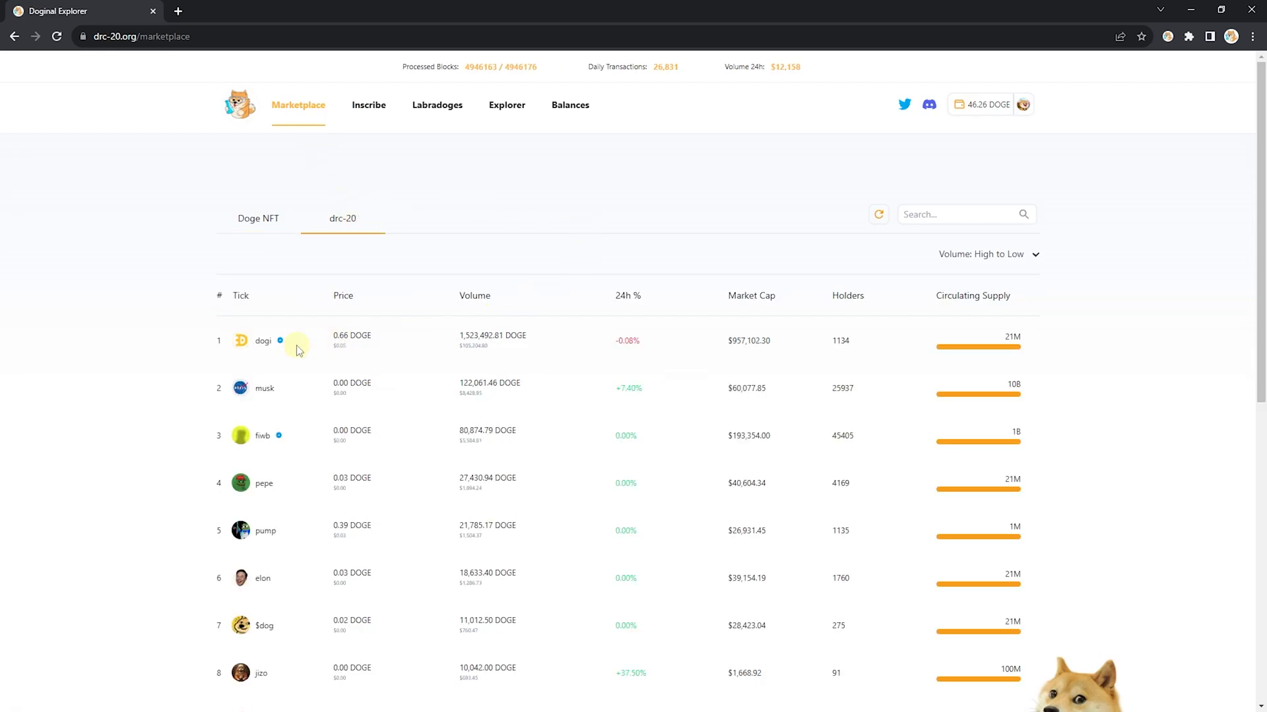
- Page through dogi market listings to the 50 dogi listing, then return to My Account
{"action": "left_click", "coordinate": [263, 340]}
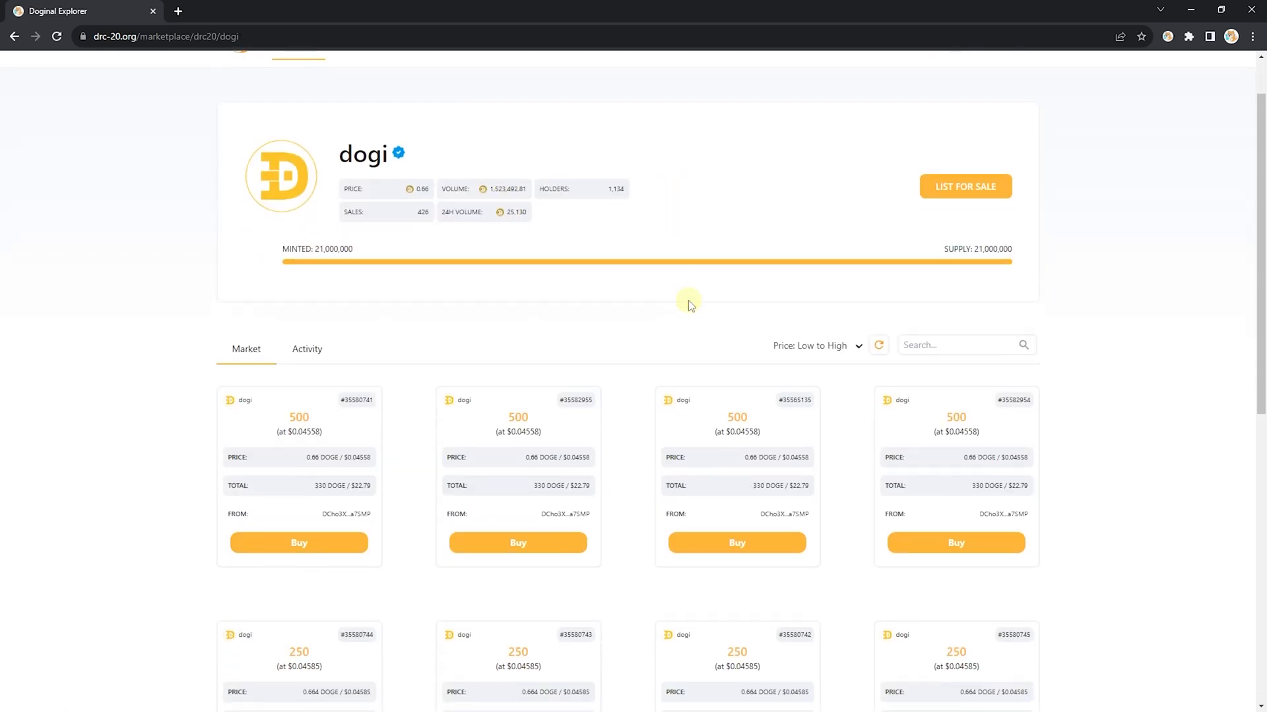
{"action": "scroll", "scroll_direction": "down", "scroll_amount": 3}
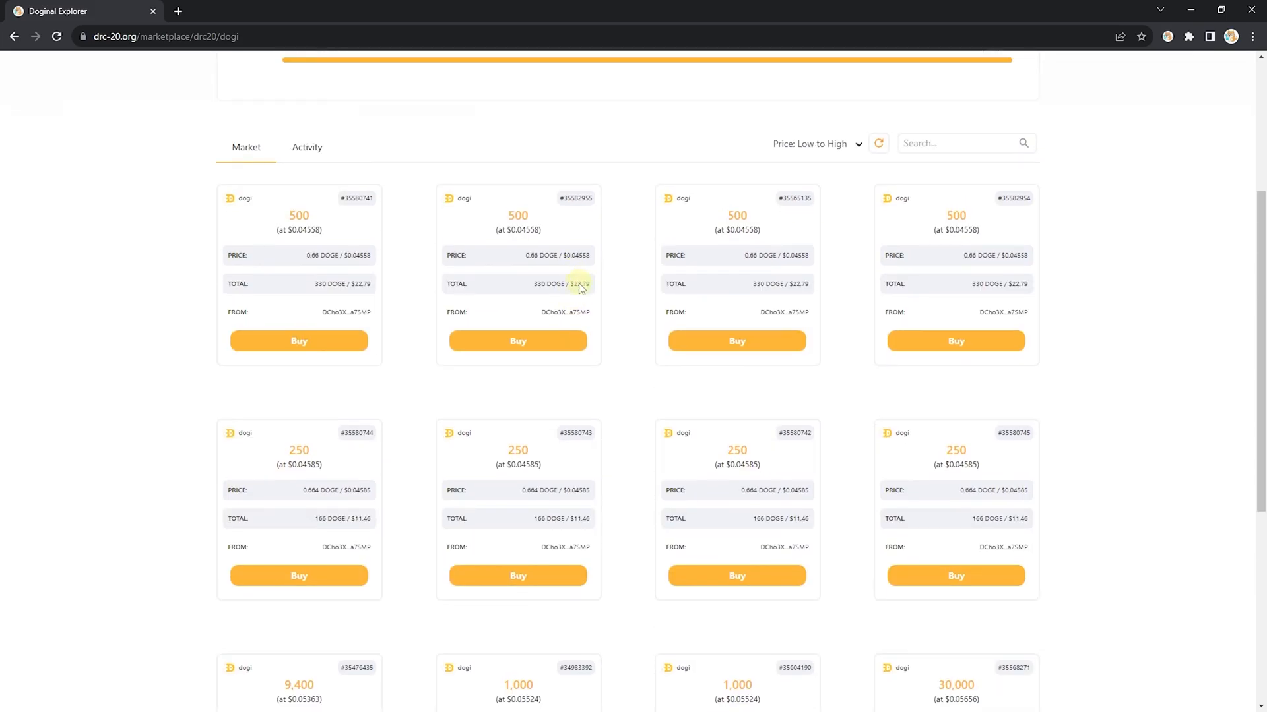
{"action": "scroll", "scroll_direction": "down", "scroll_amount": 3}
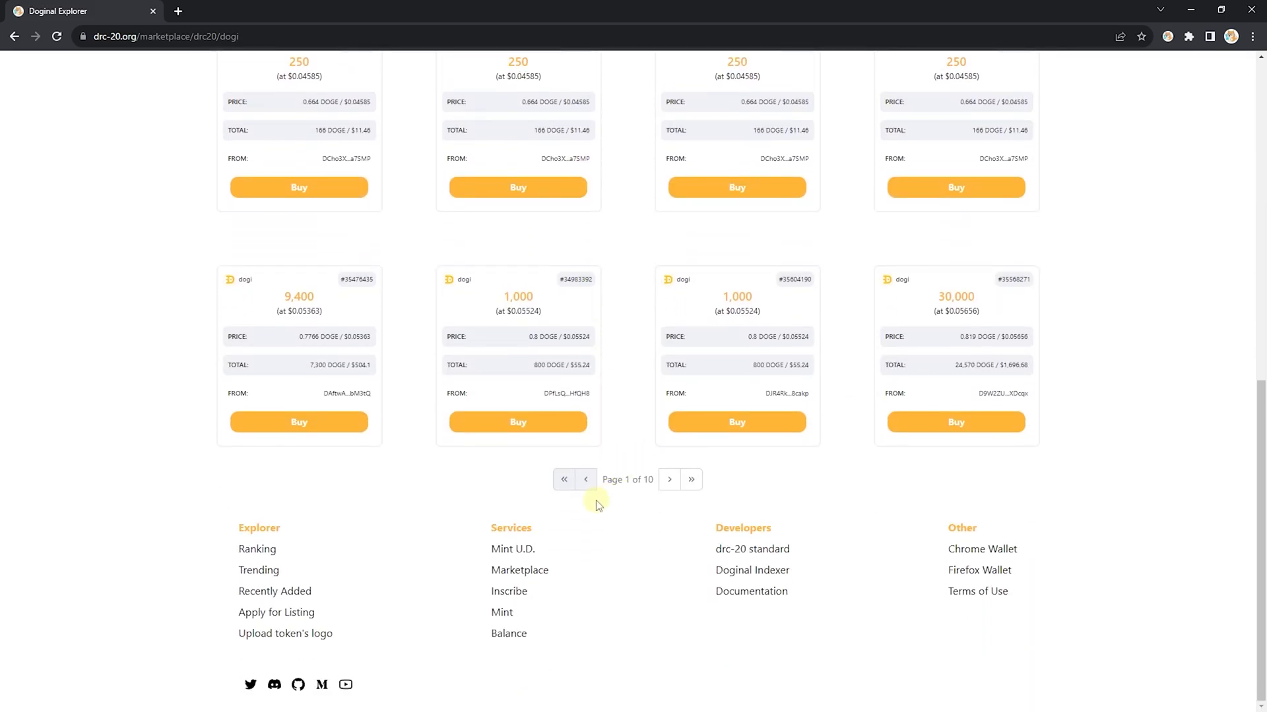
{"action": "left_click", "coordinate": [668, 480]}
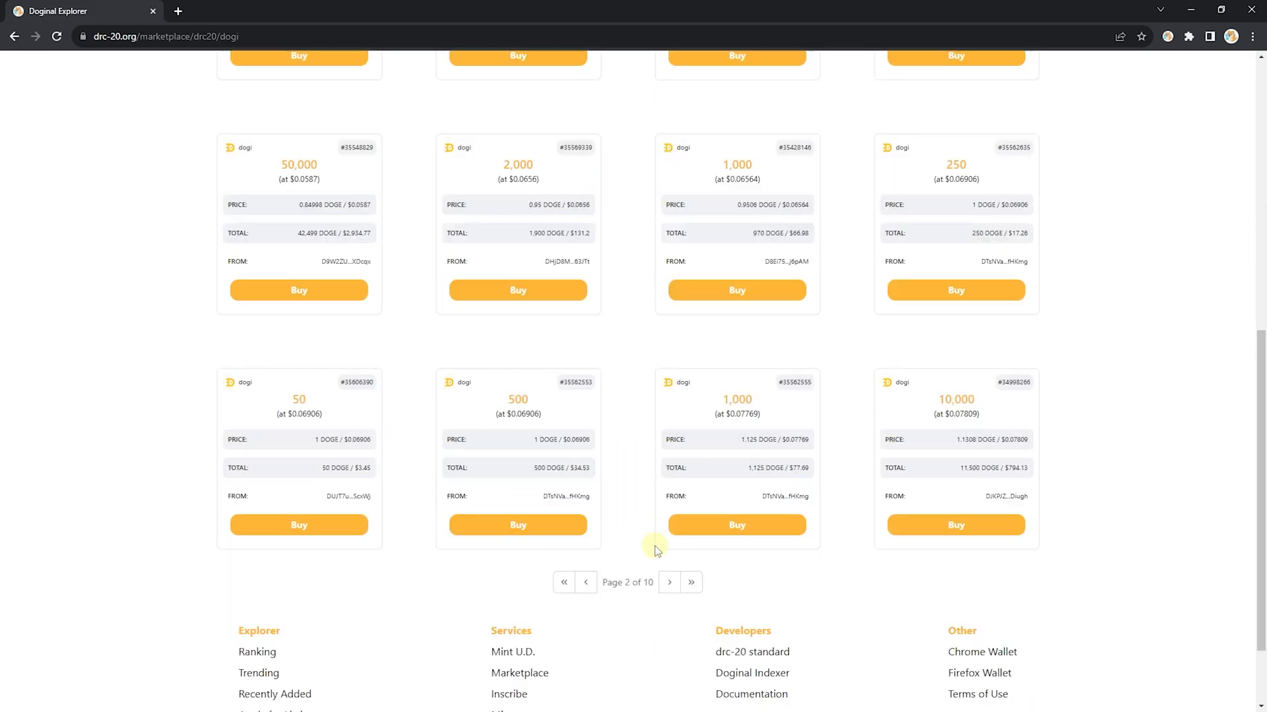
{"action": "scroll", "scroll_direction": "down", "scroll_amount": 3}
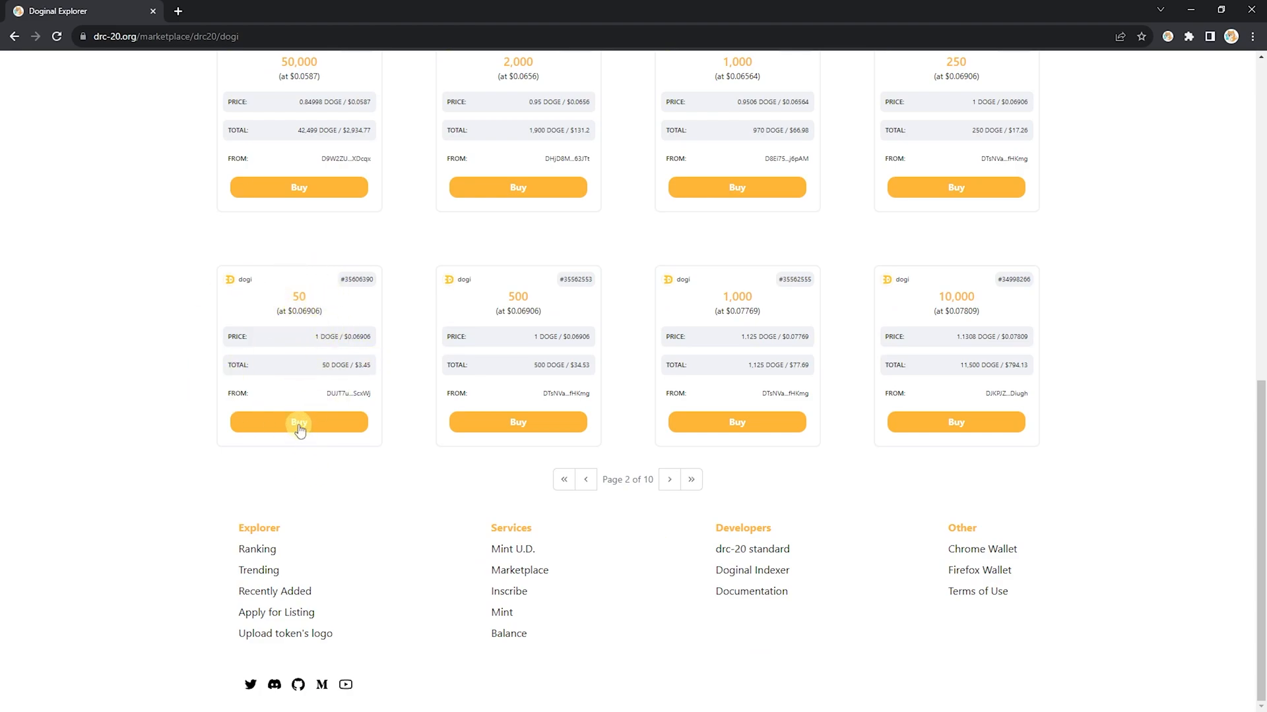
{"action": "left_click", "coordinate": [298, 422]}
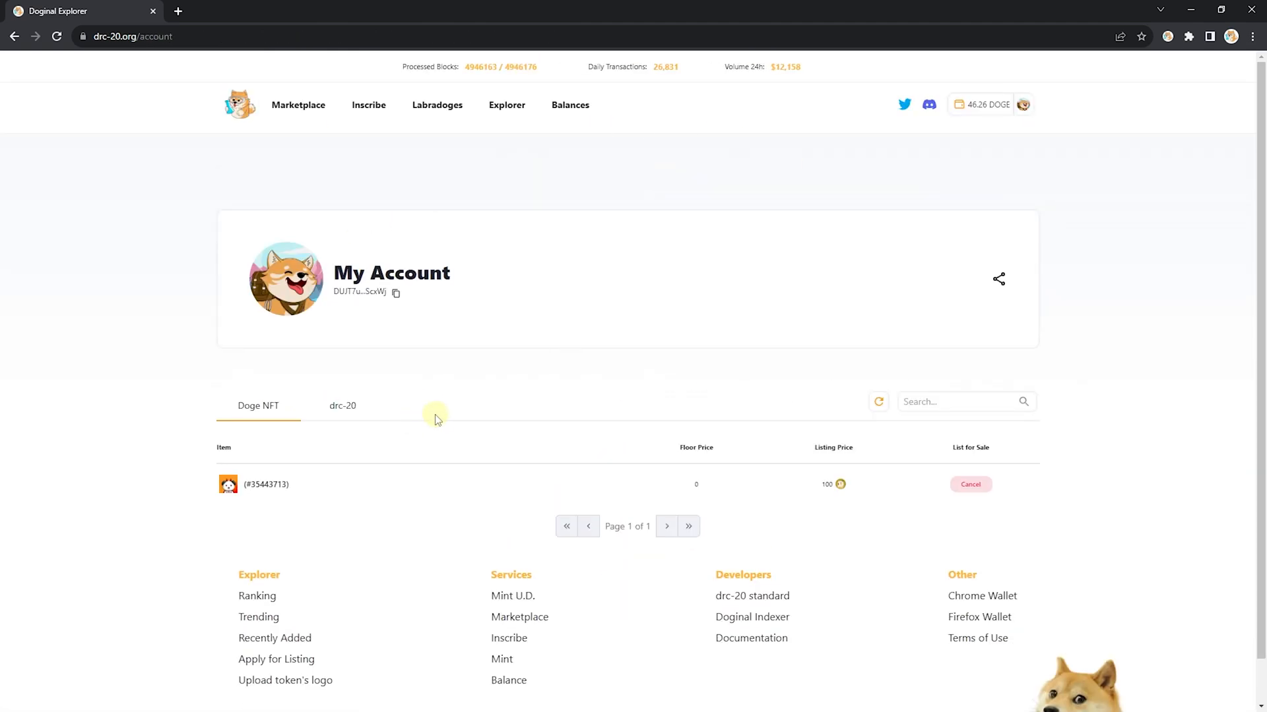
- Cancel the Doginals Panda #35443713 listing and sign the cancellation
{"action": "left_click", "coordinate": [971, 484]}
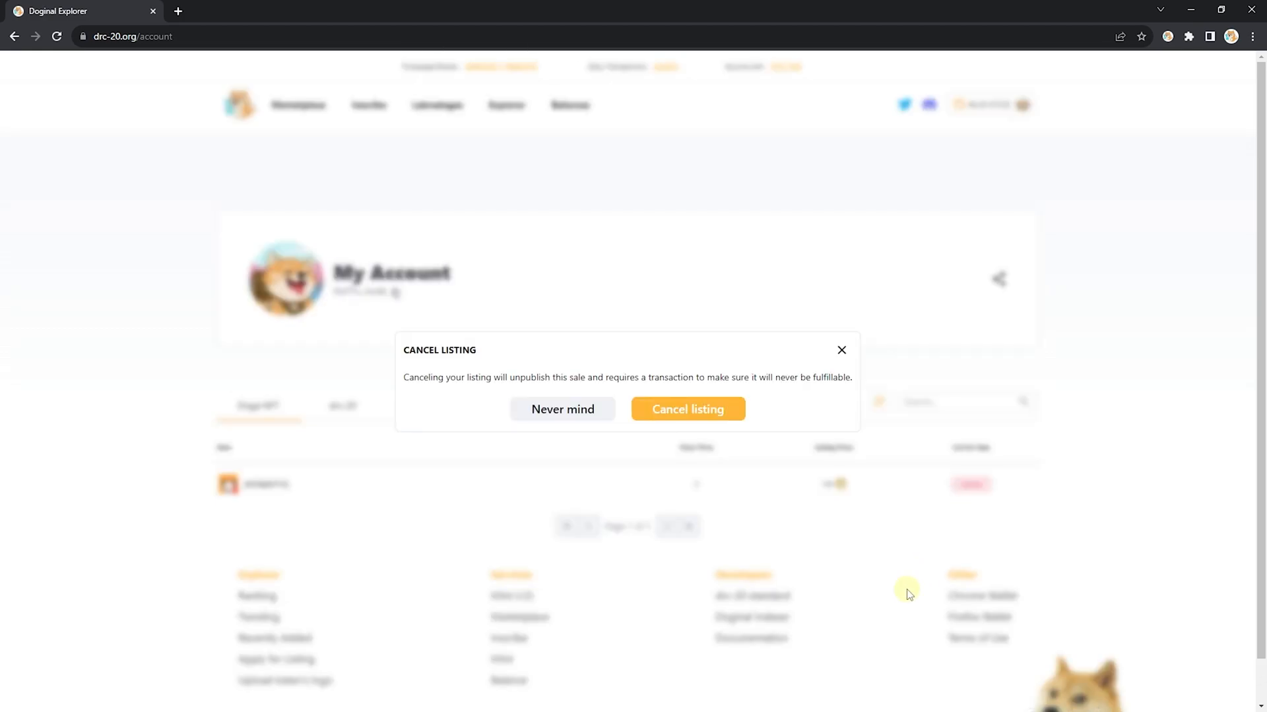
{"action": "left_click", "coordinate": [688, 409]}
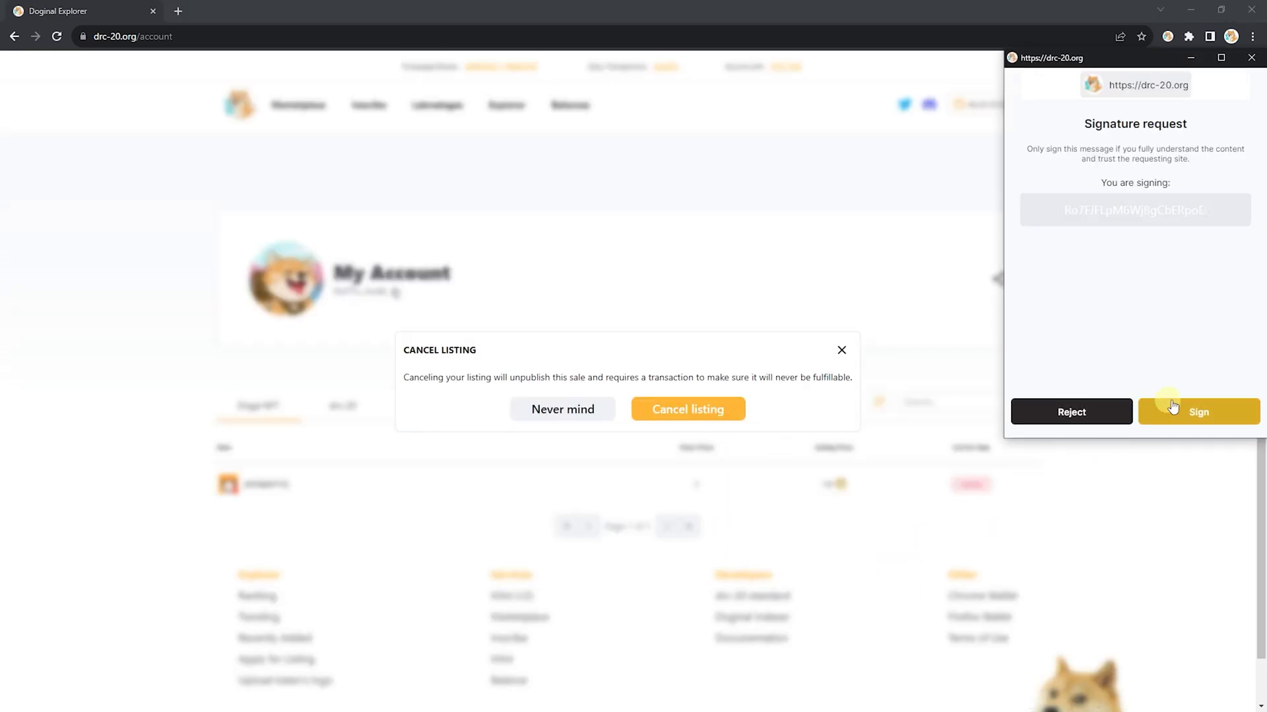
{"action": "left_click", "coordinate": [1199, 412]}
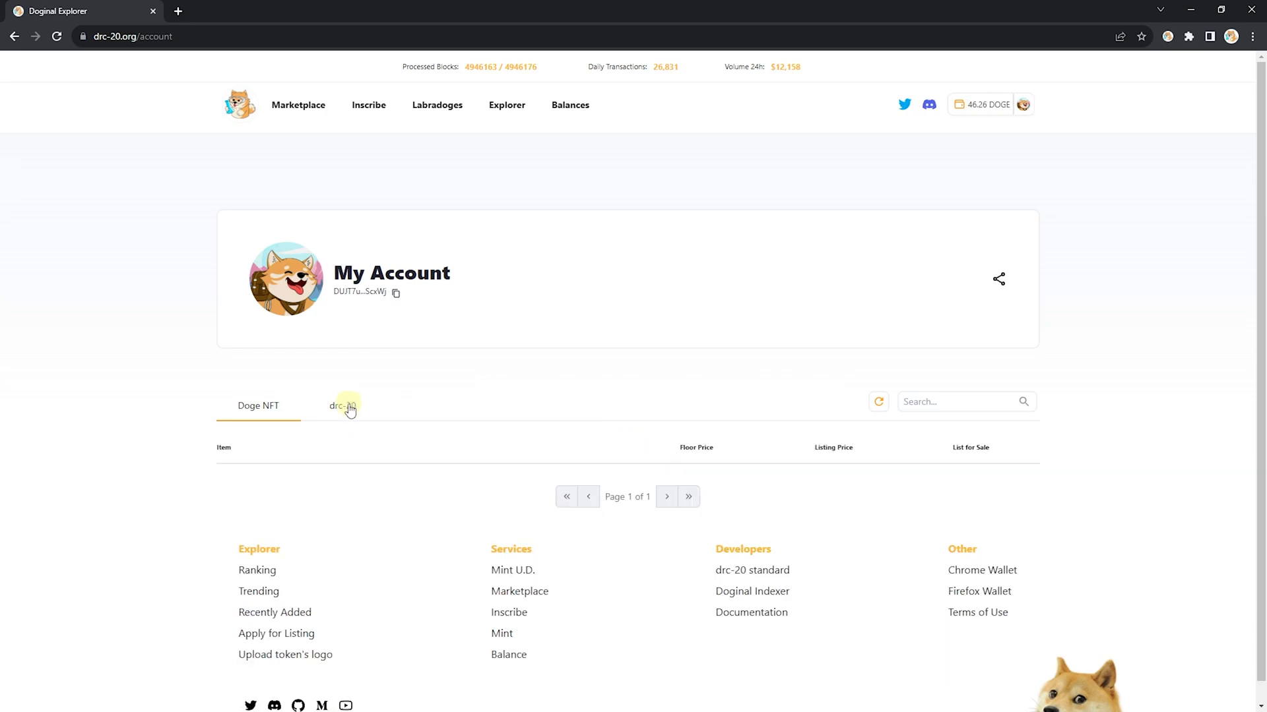
- On the drc-20 tab, cancel the 50 dogi listing and approve it
{"action": "left_click", "coordinate": [342, 406]}
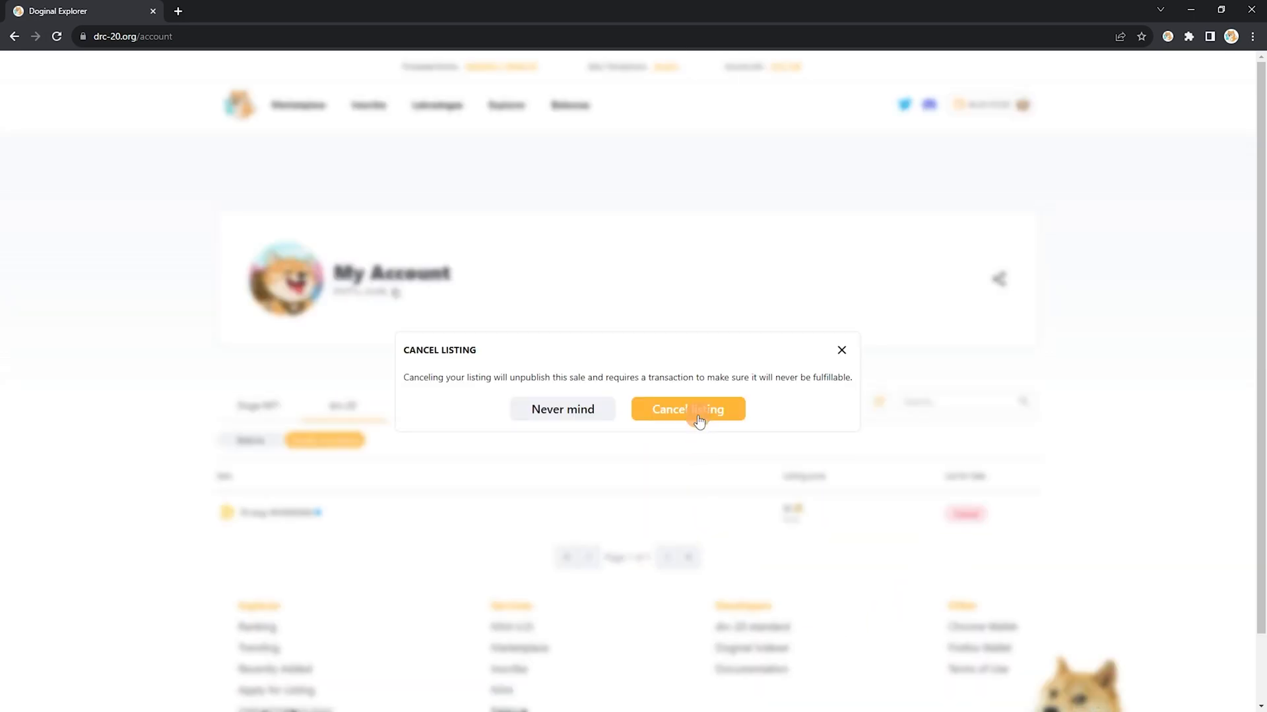
{"action": "left_click", "coordinate": [688, 409]}
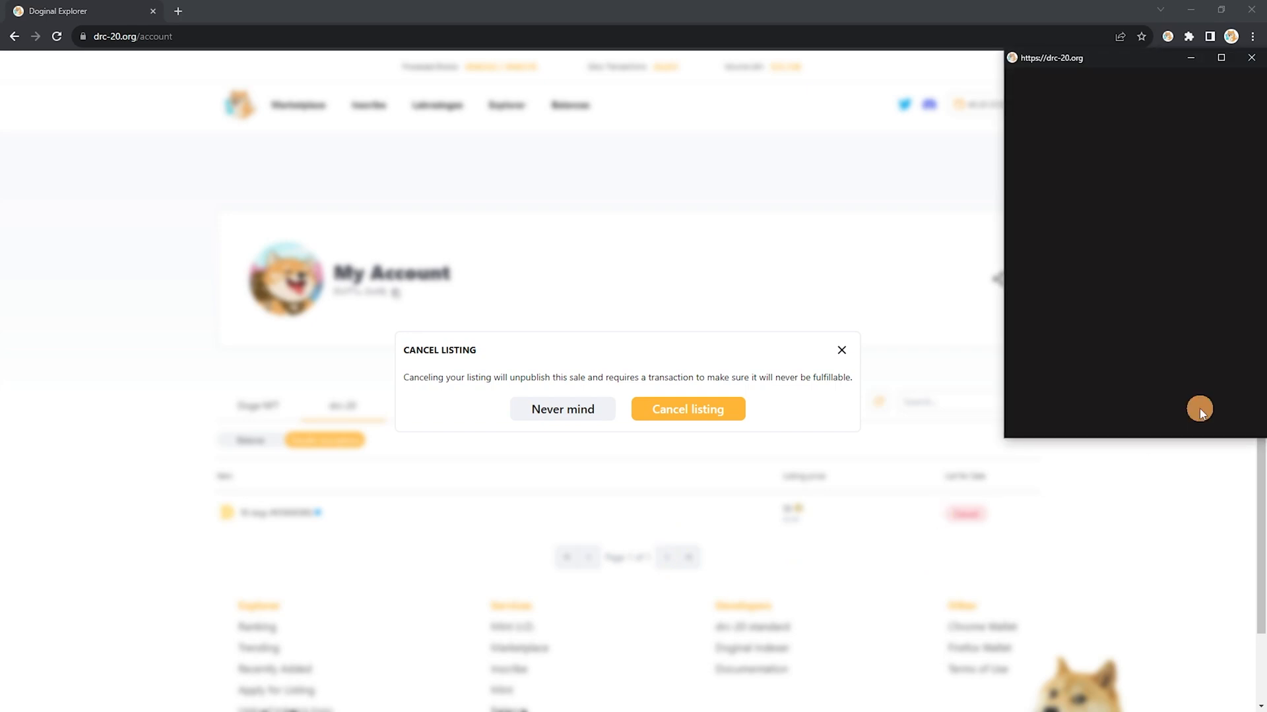
{"action": "left_click", "coordinate": [688, 409]}
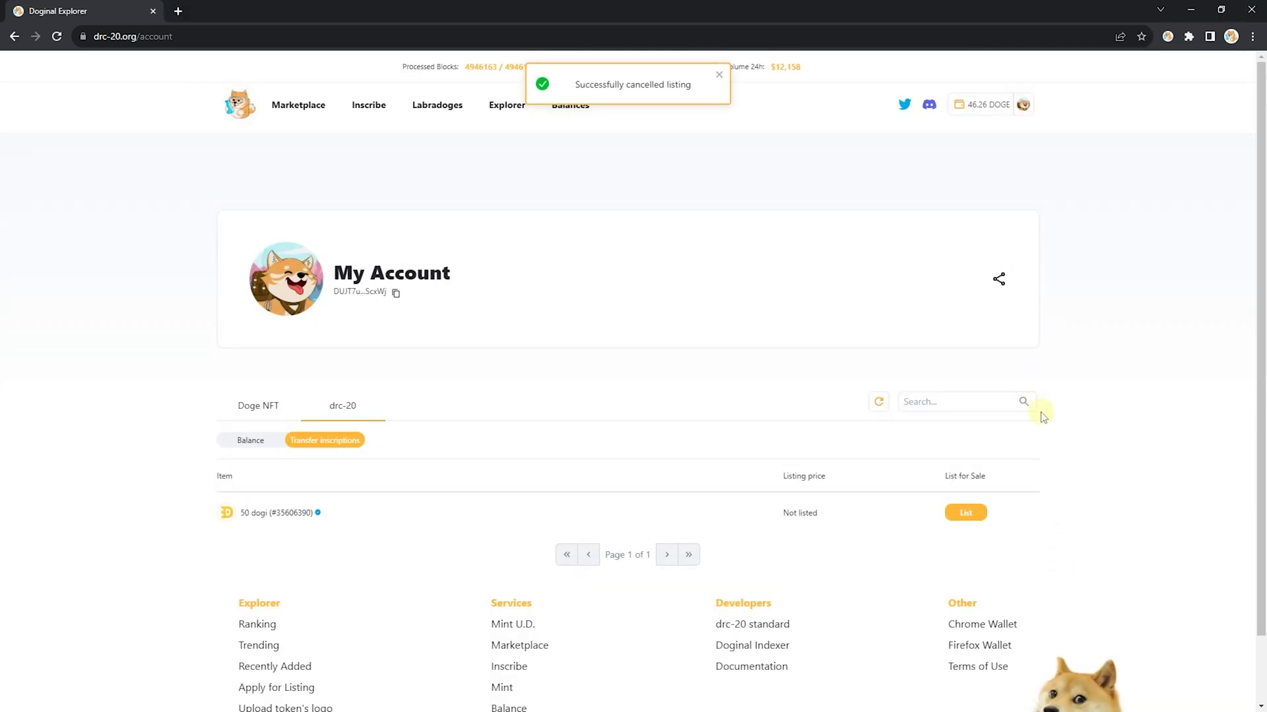